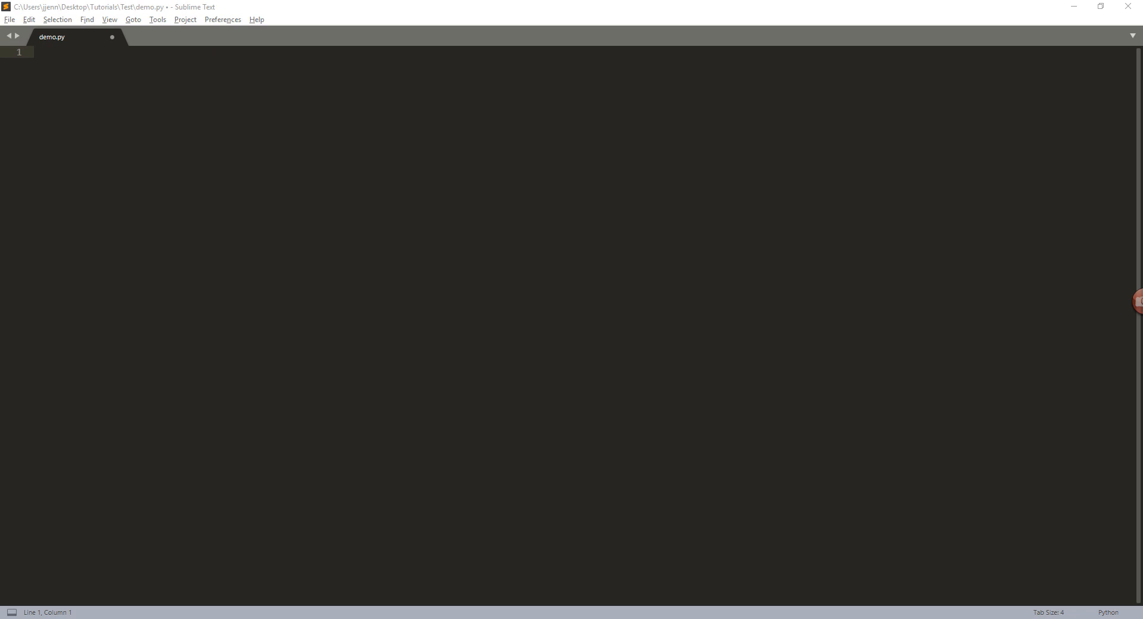
mouse_move(221, 102)
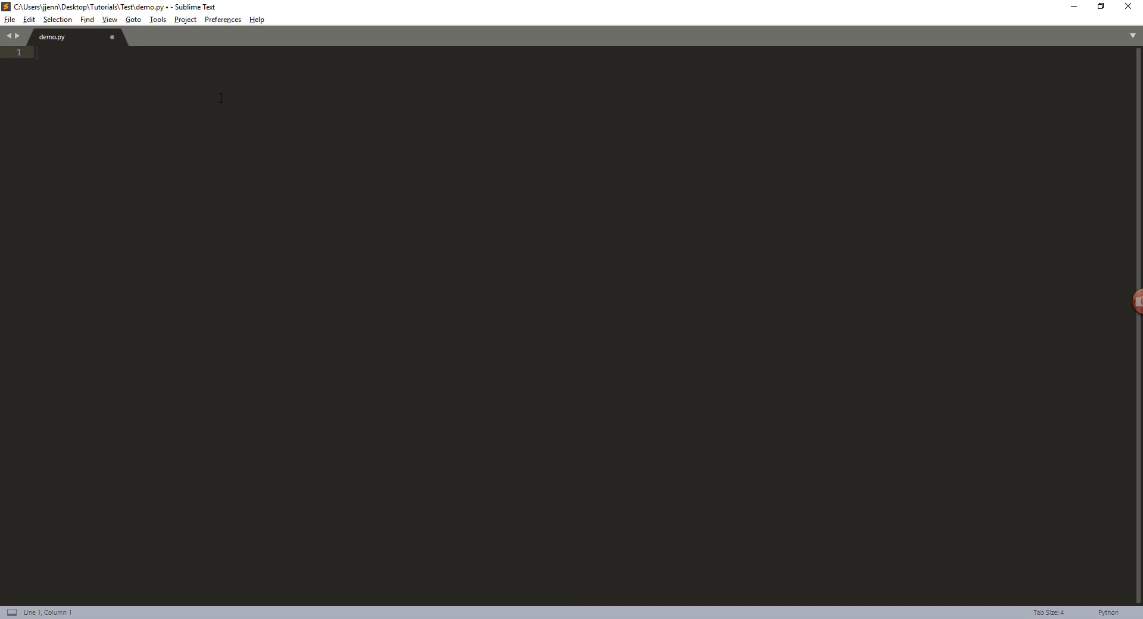
Write import pandas as pd and start a data dict with 'col1': [10, 20, 30]
text(import pandas as pd)
text(data = {)
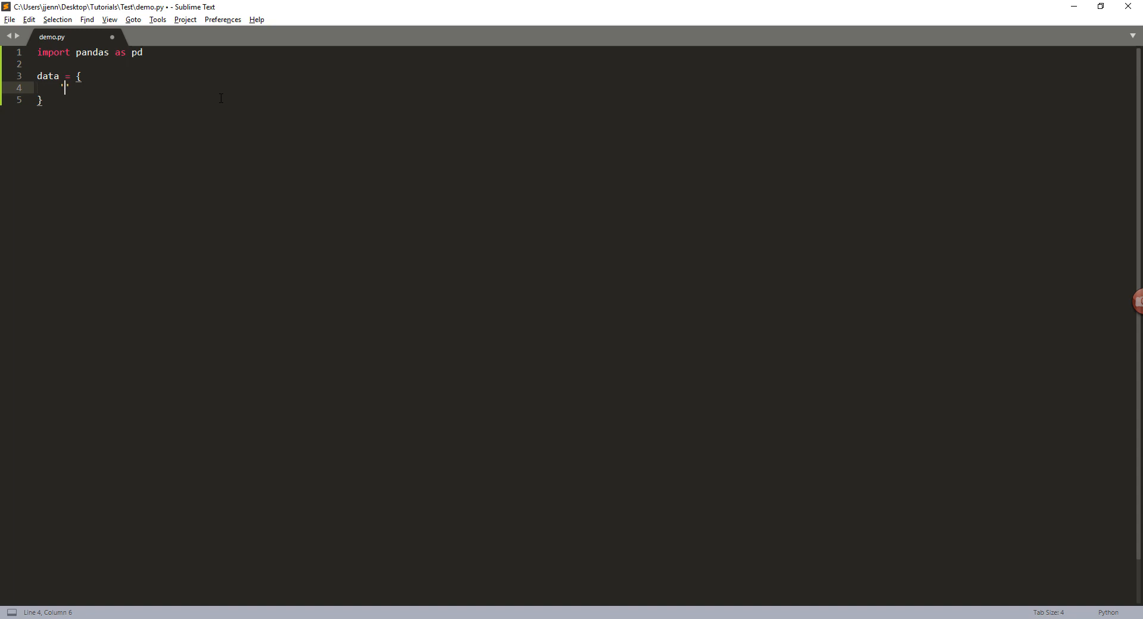
text('col1')
text('col2':)
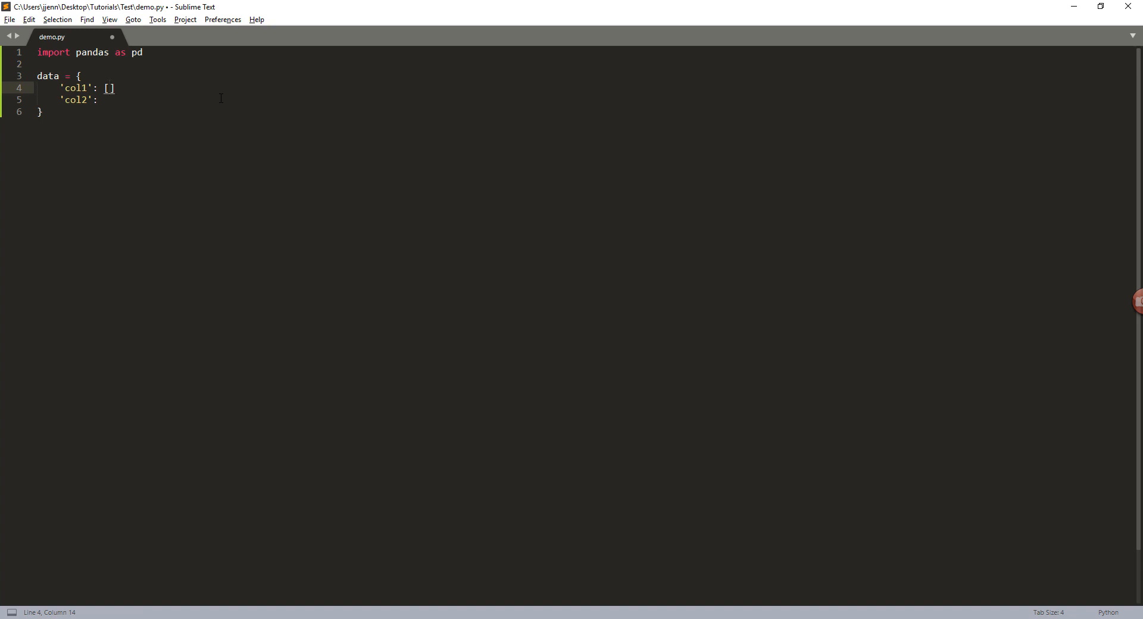
text(10,)
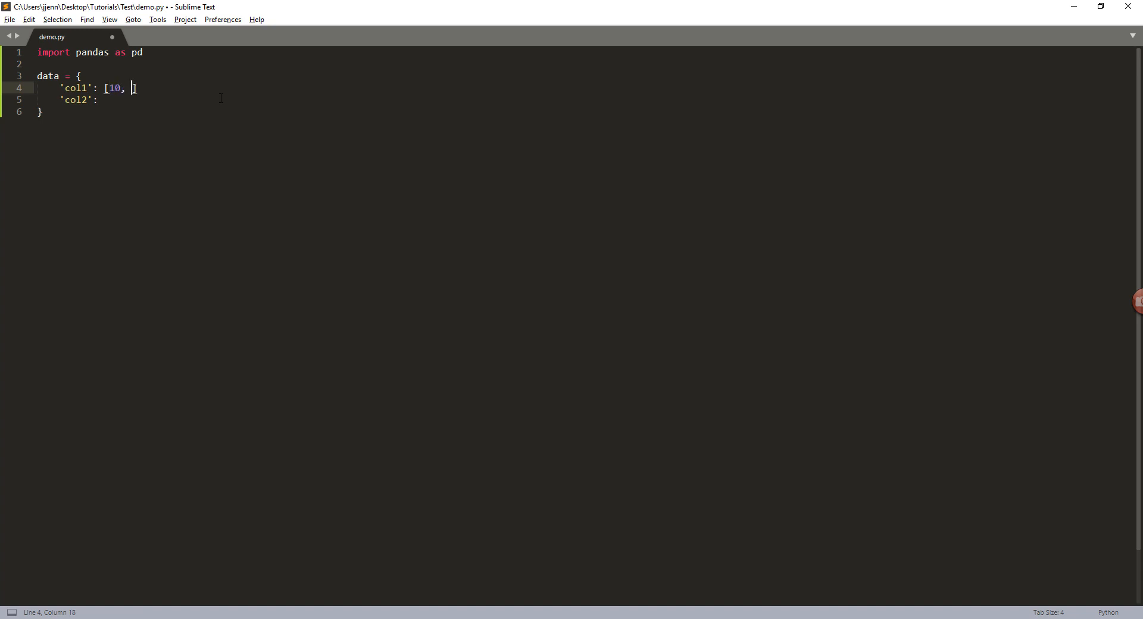
text(20,)
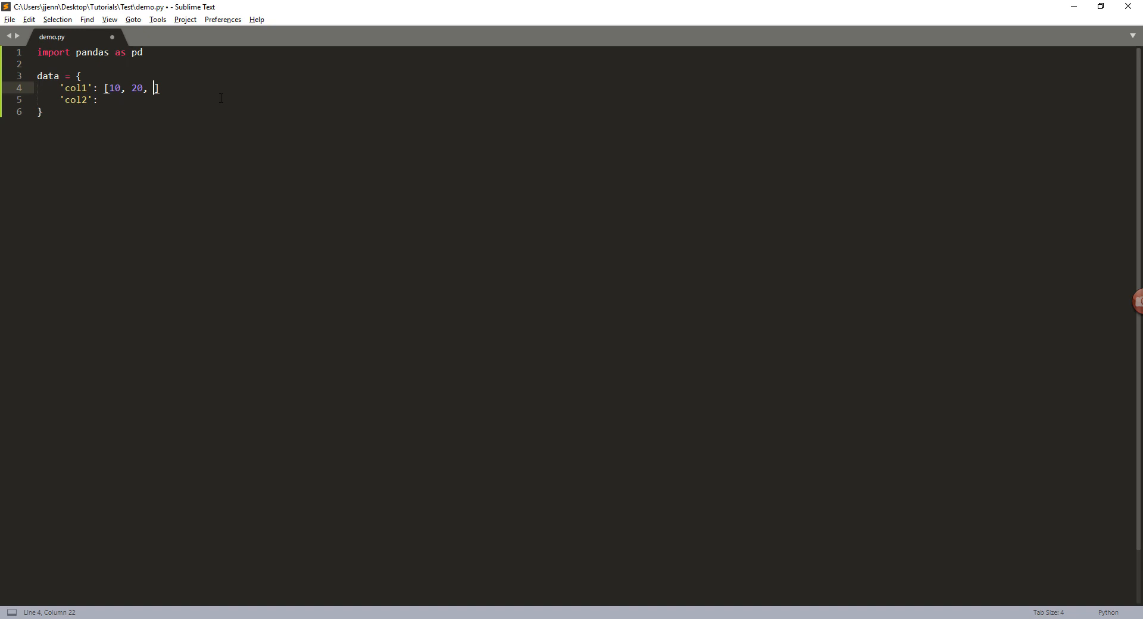
text(30])
click(585, 100)
text( [)
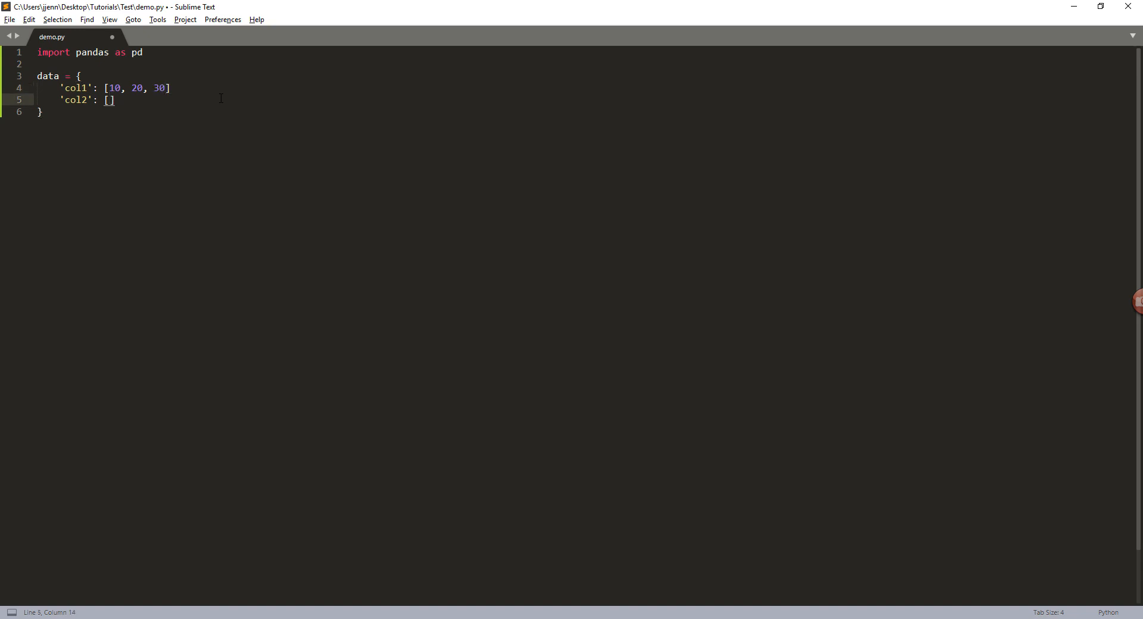
Add 'col2': ['A', 'B', 'C'] to the dict and a print(data) line
text('A')
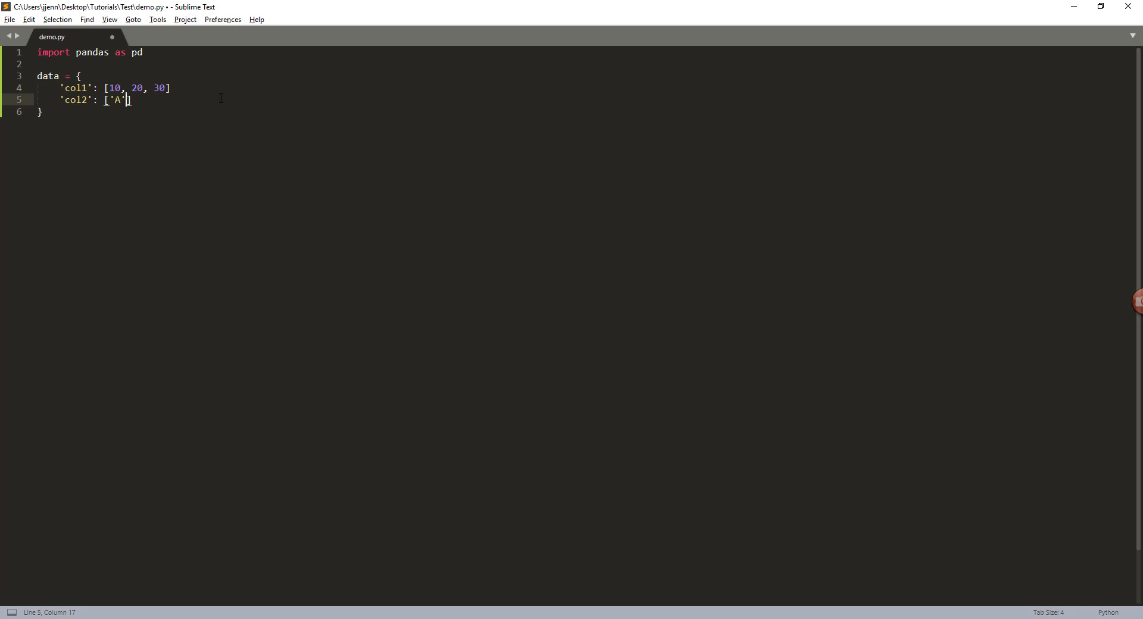
text(, 'B')
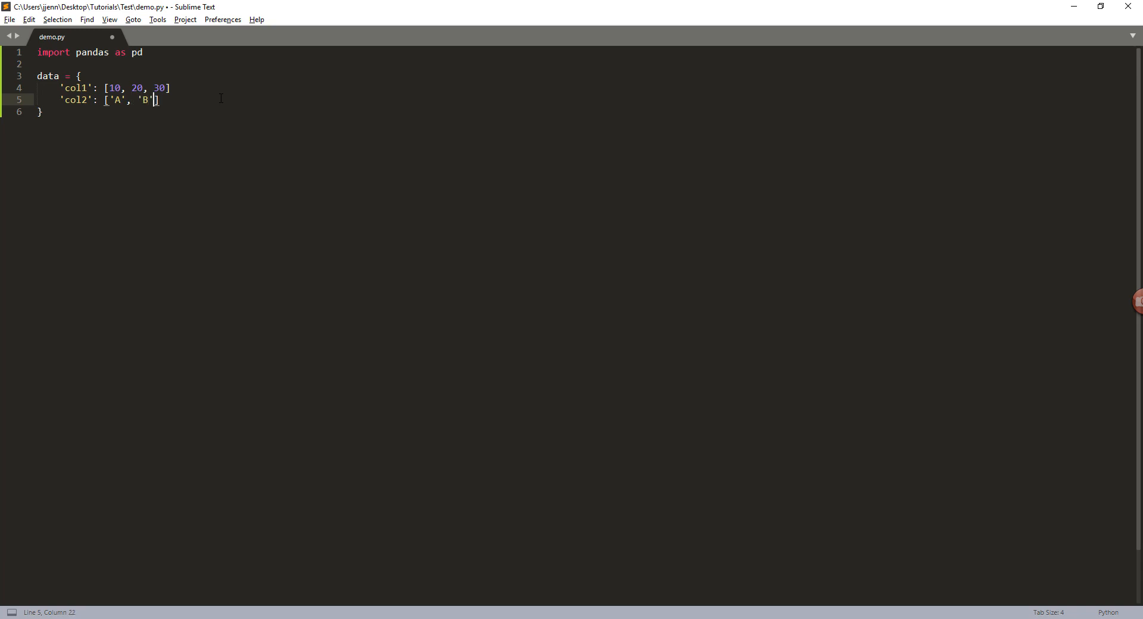
text(, 'C')
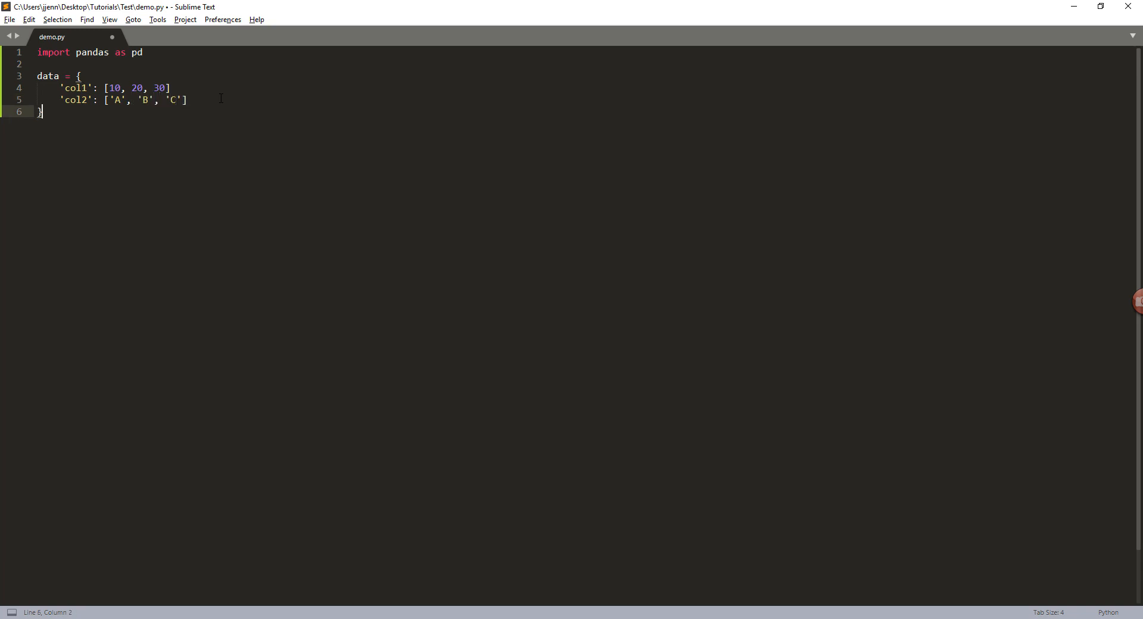
text(print(data)
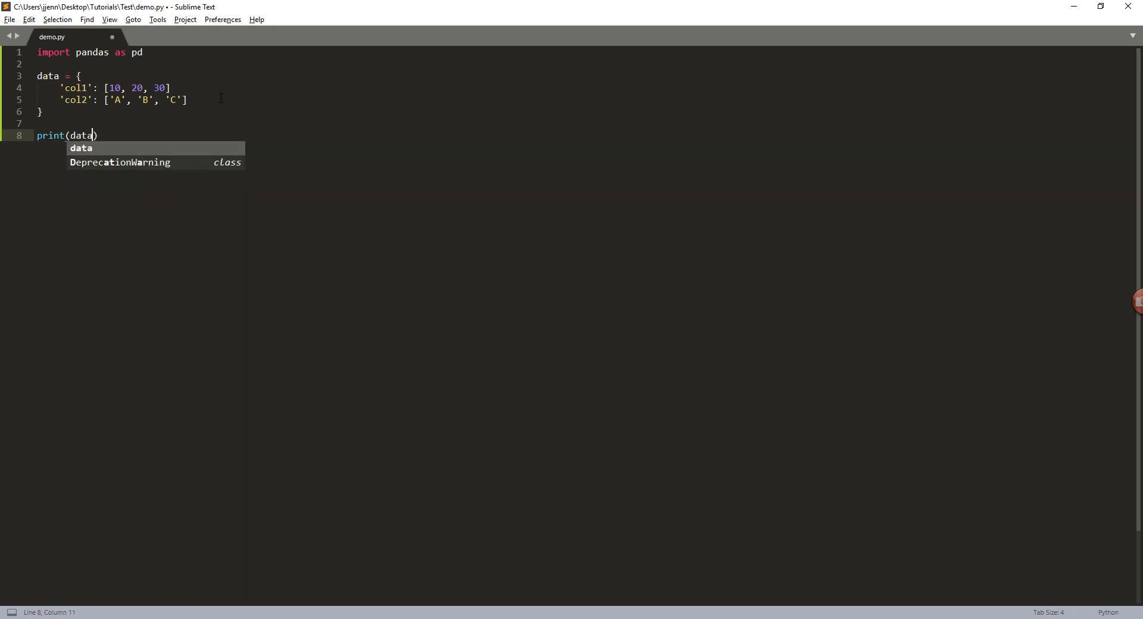
Run with Ctrl+B, add the missing comma after the col1 list, and rerun successfully
key(ctrl+b)
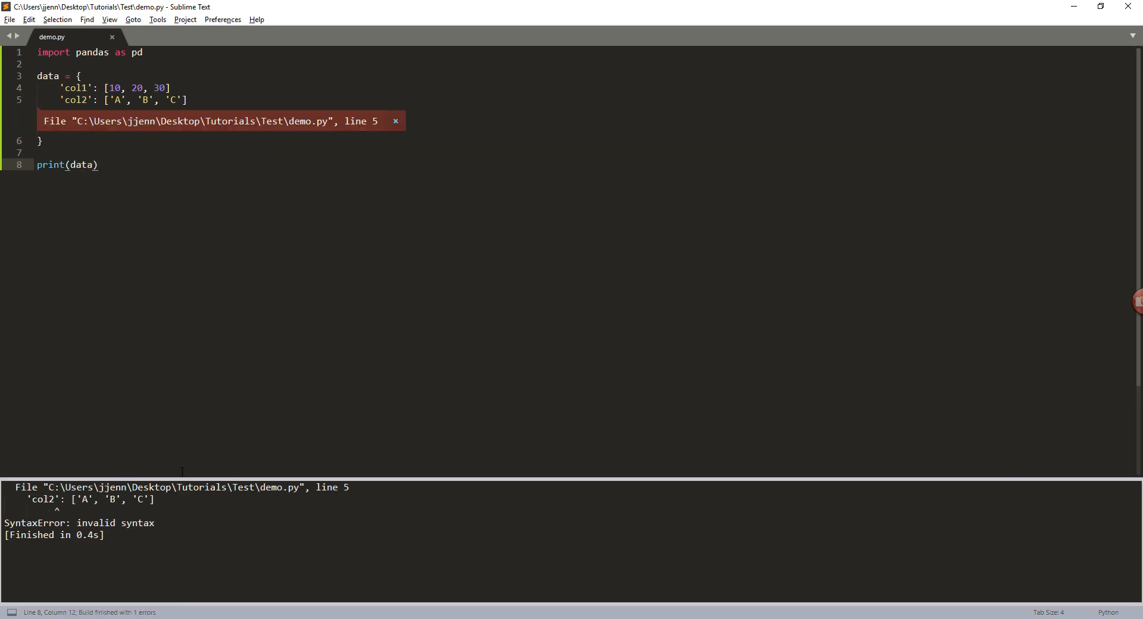
click(171, 87)
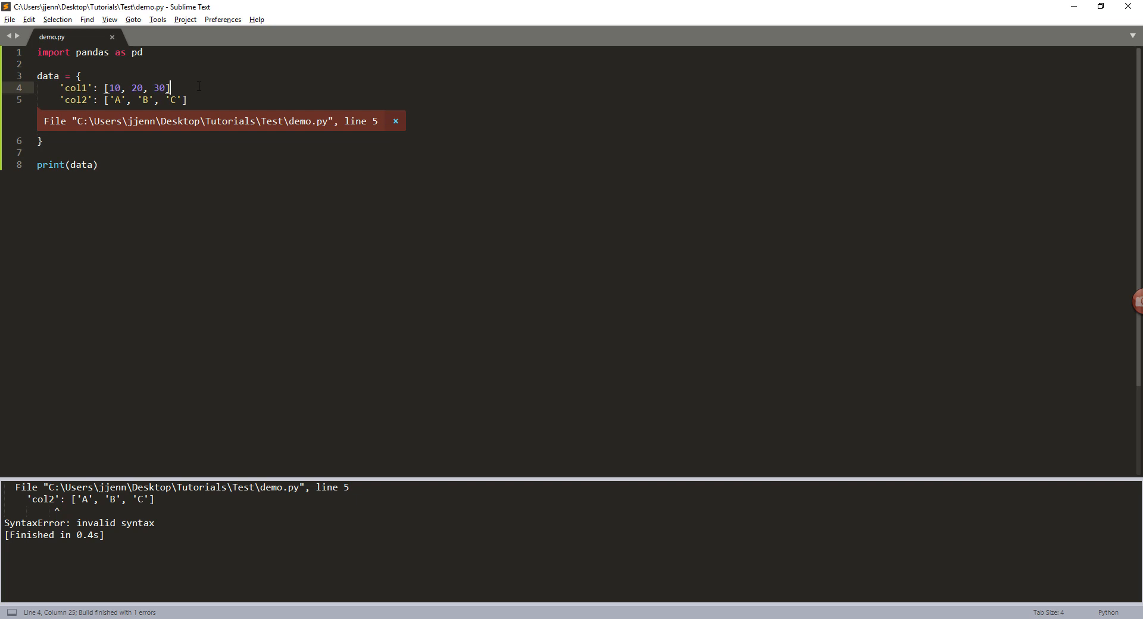
text(,)
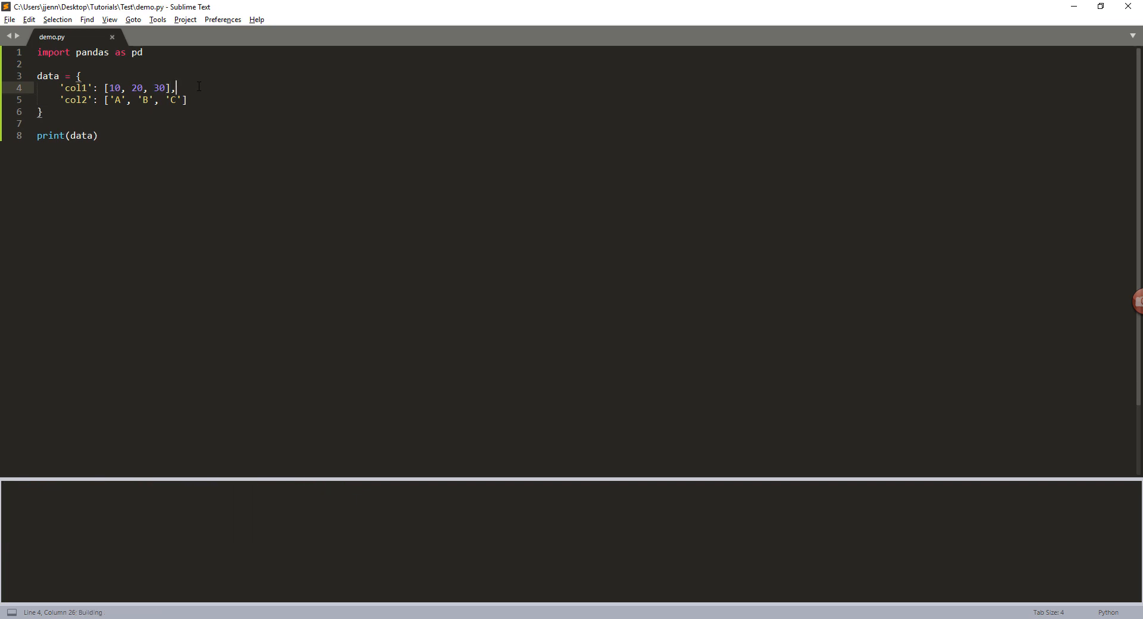
key(ctrl+b)
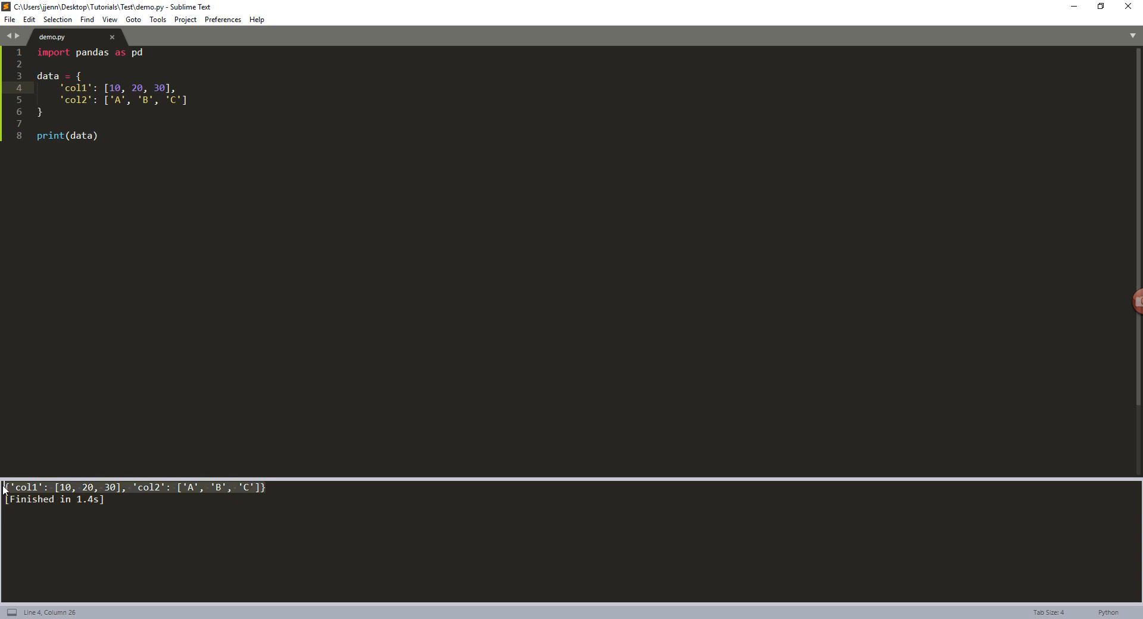
mouse_move(227, 492)
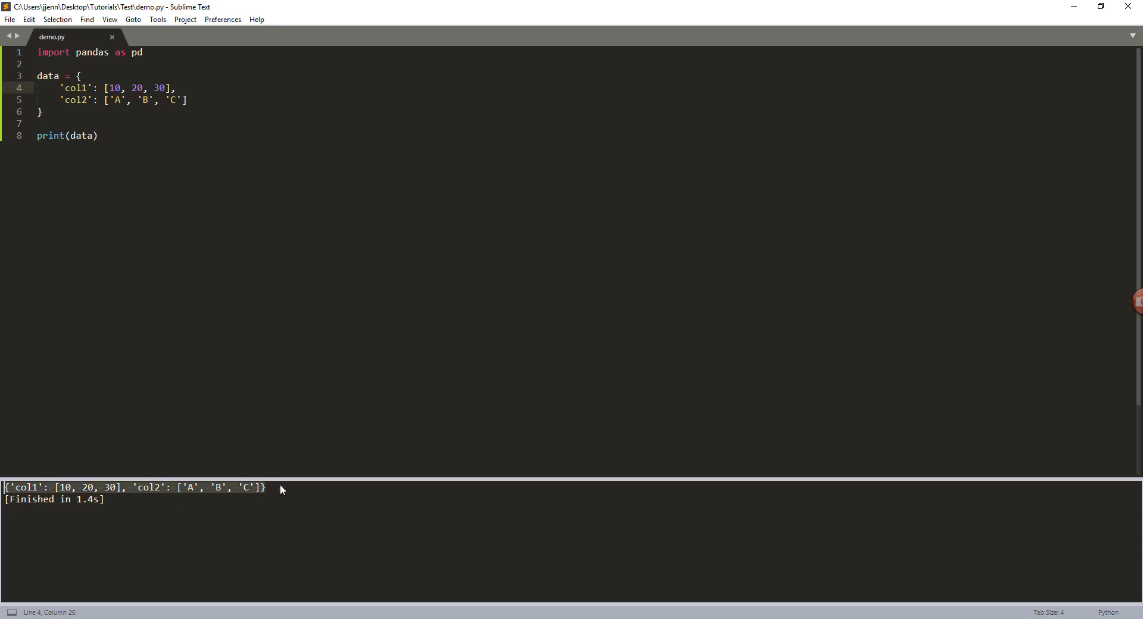
mouse_move(214, 388)
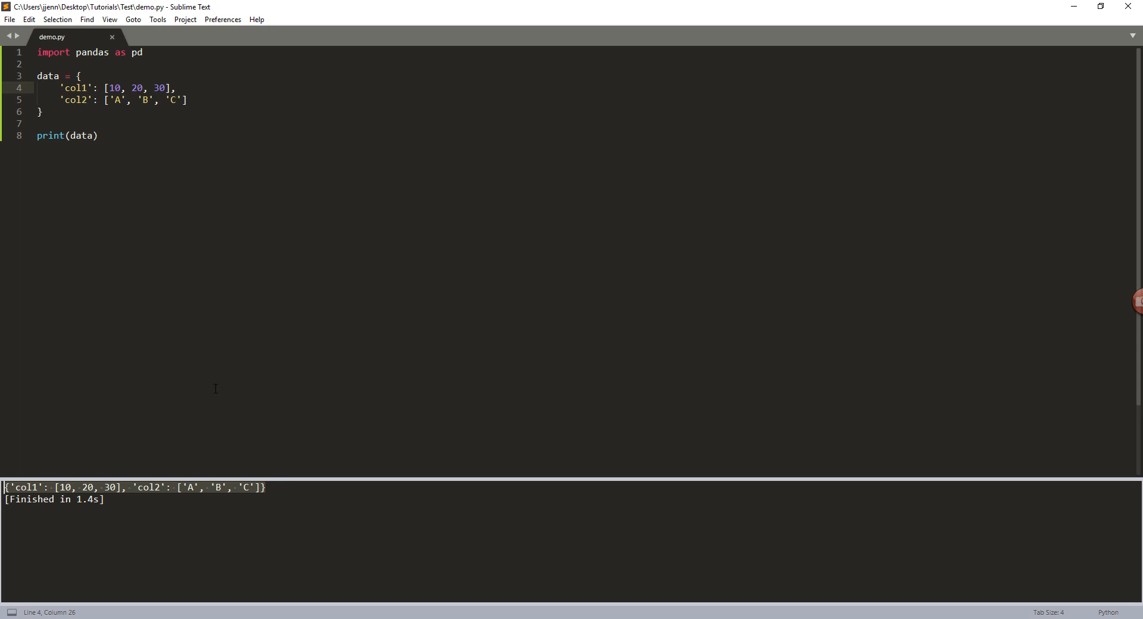
click(44, 123)
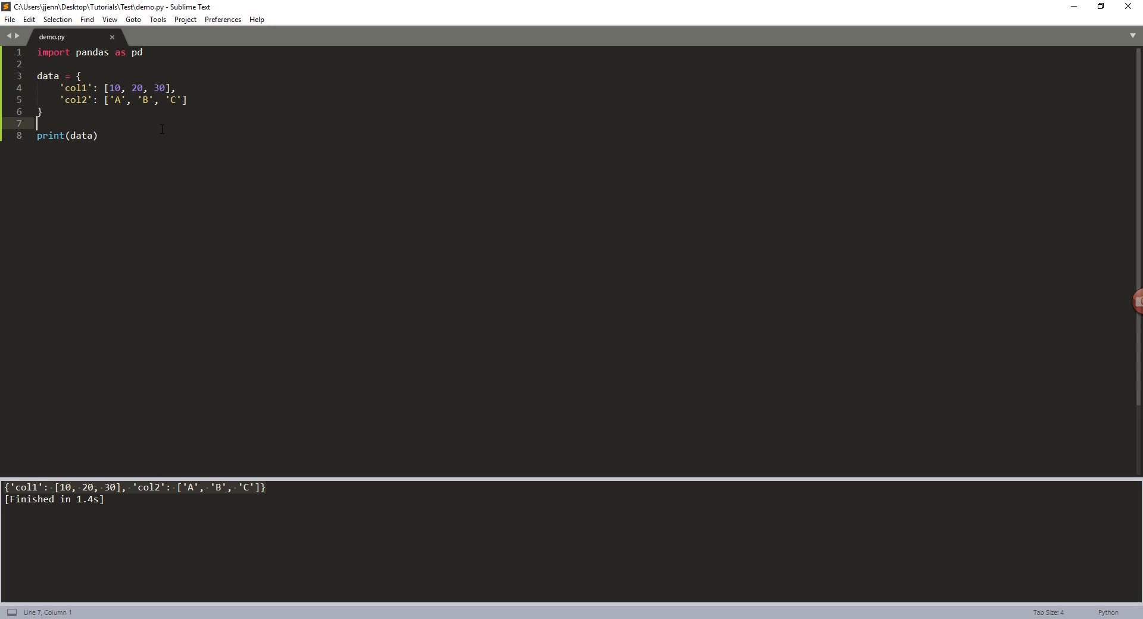
Add df = pd.DataFrame(data) below the dictionary using autocomplete
key(enter)
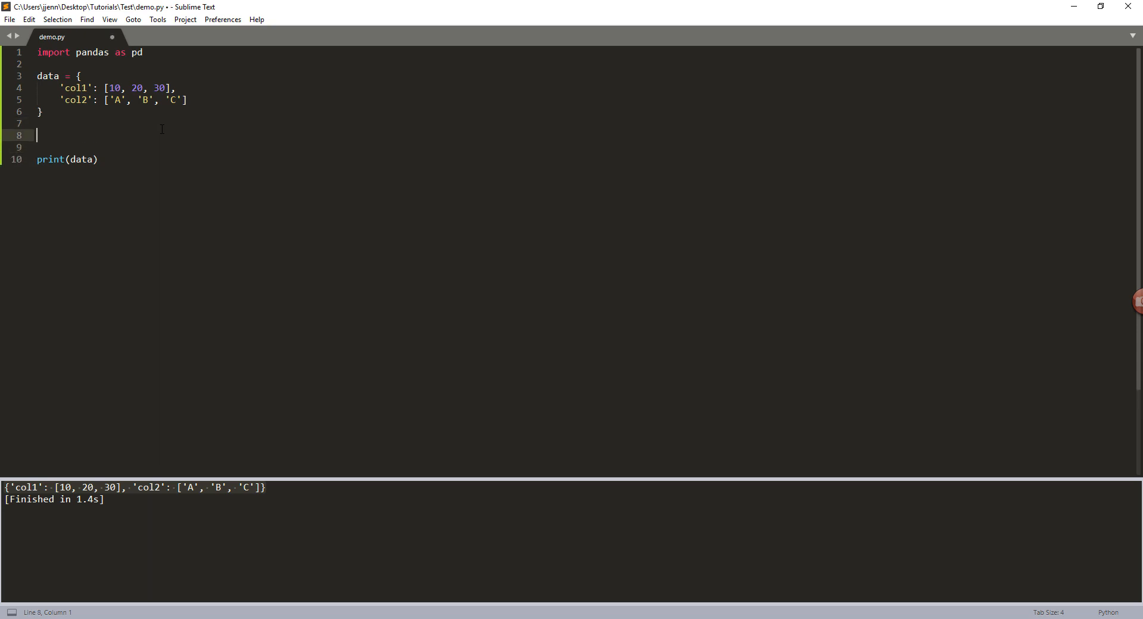
mouse_move(50, 119)
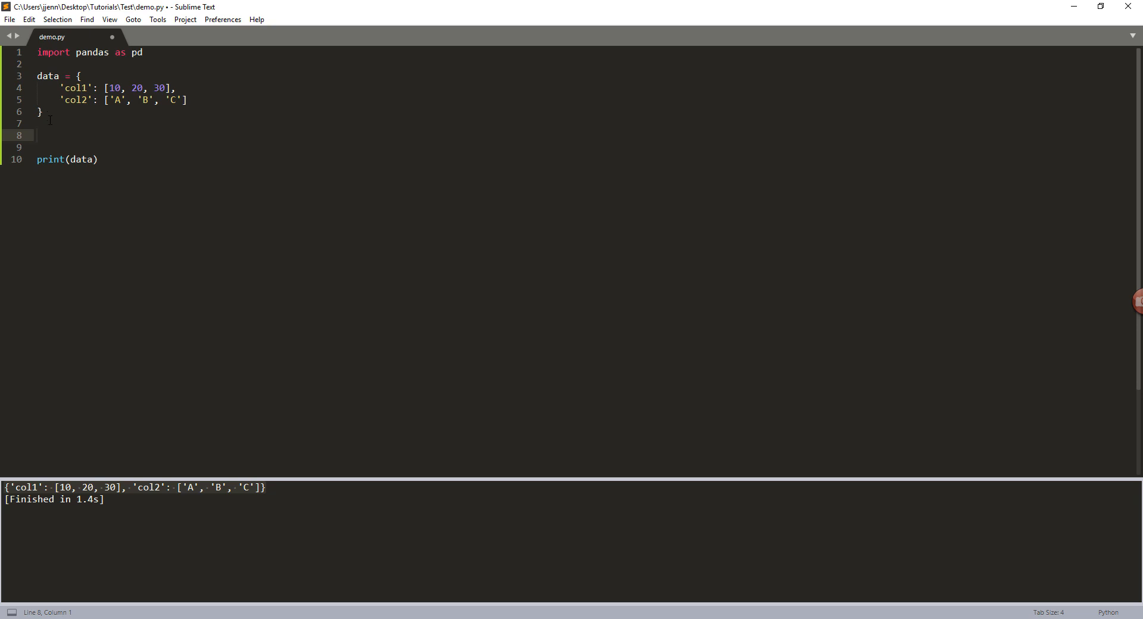
text(pd)
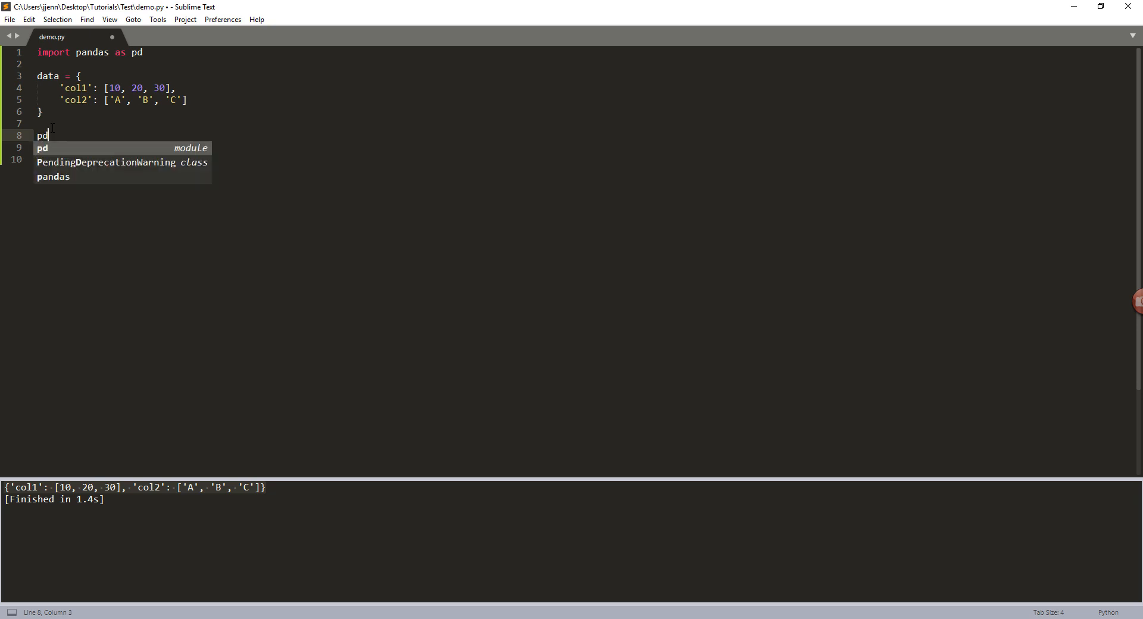
text(df =)
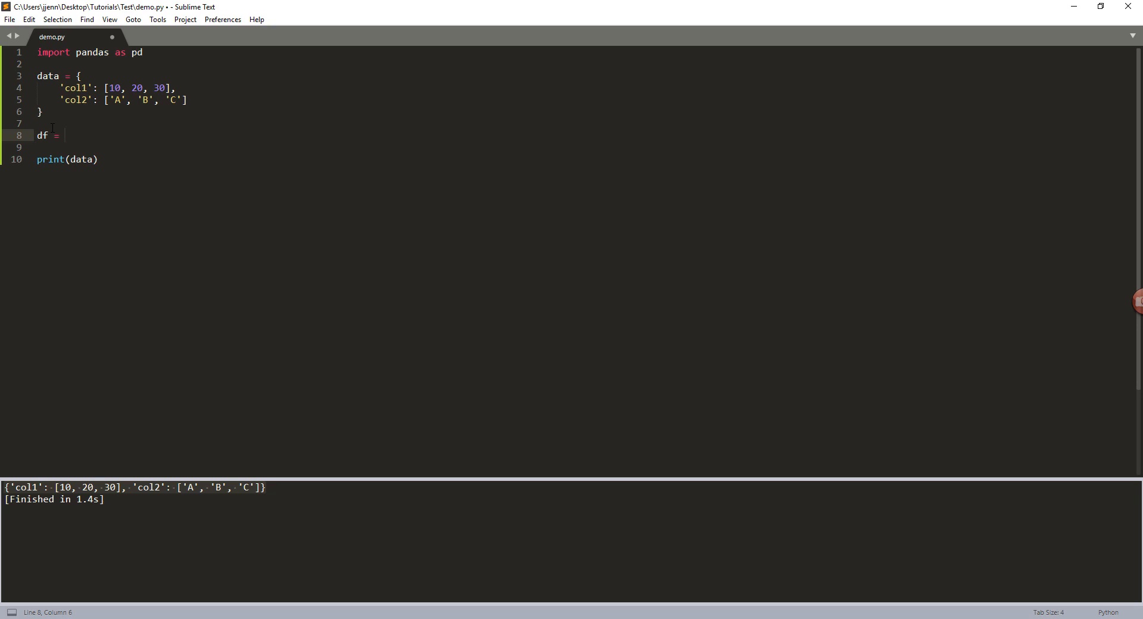
click(64, 136)
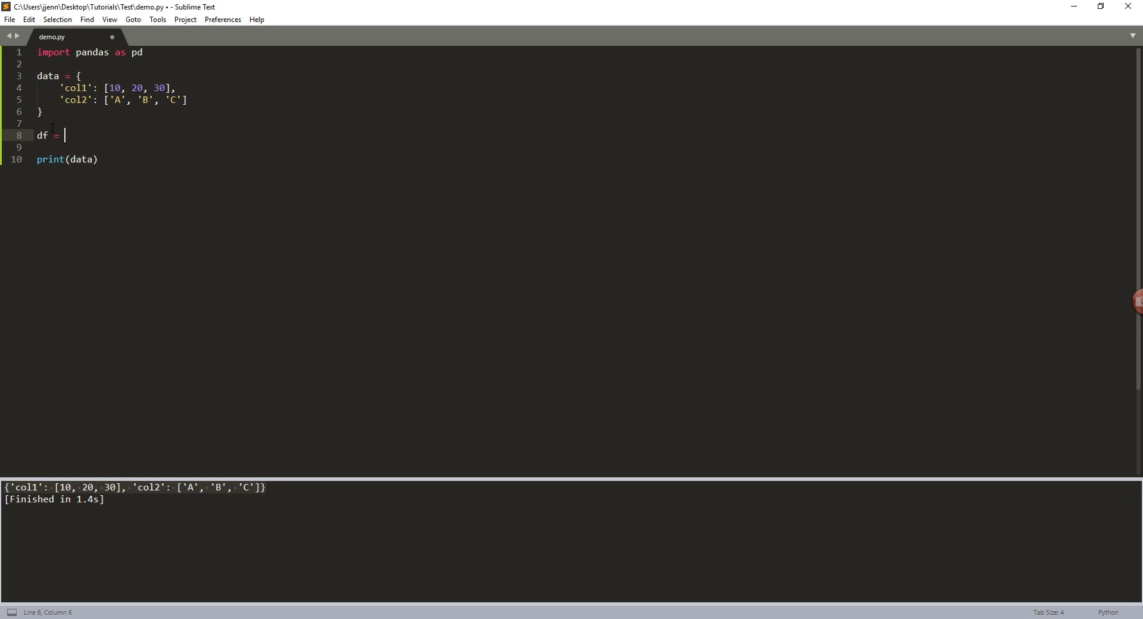
text(pd.DataFrame()
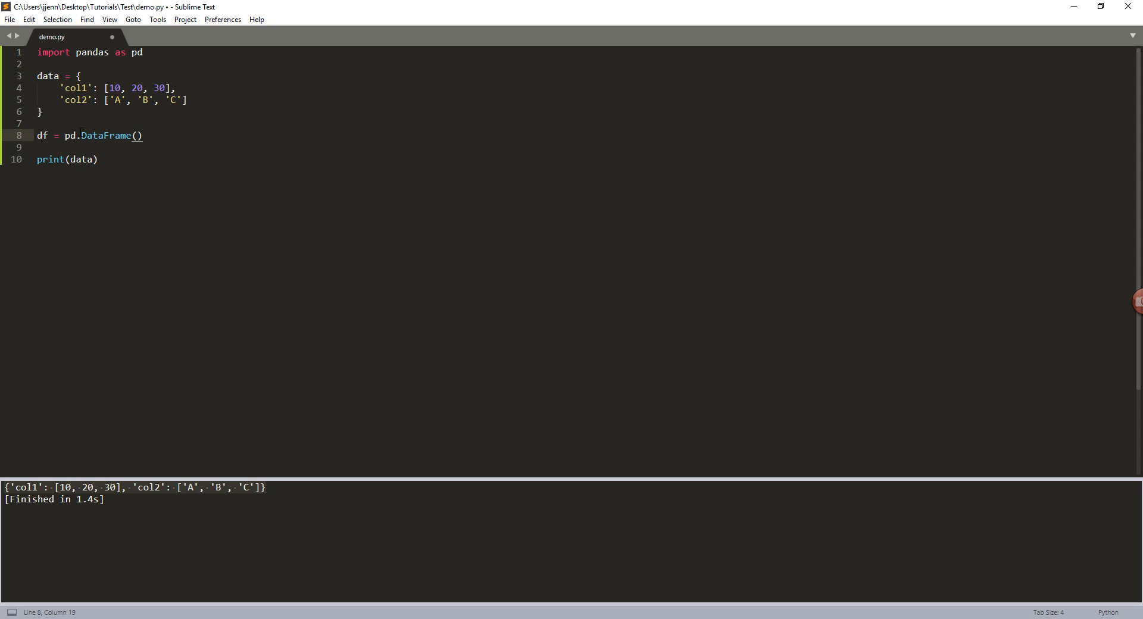
double_click(106, 136)
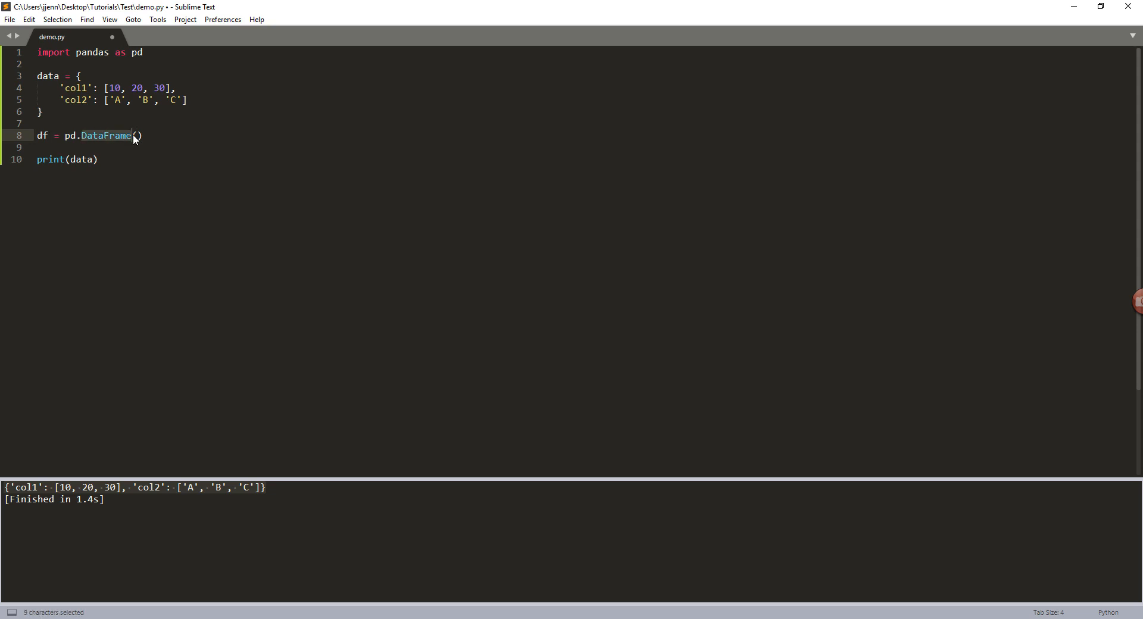
text(data)
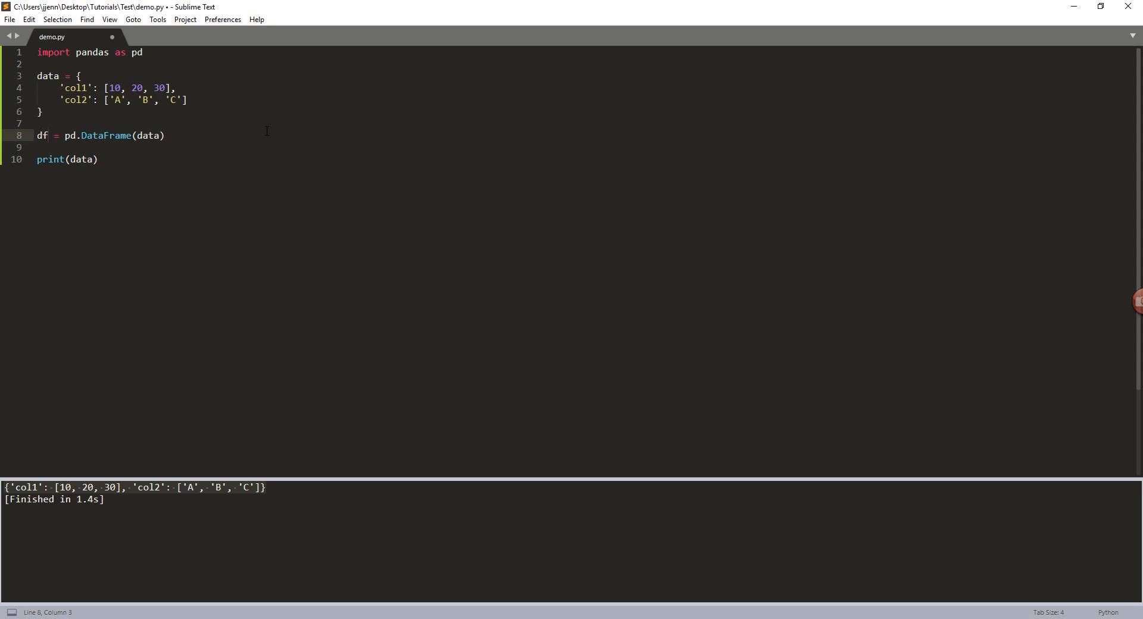
click(79, 159)
text(f)
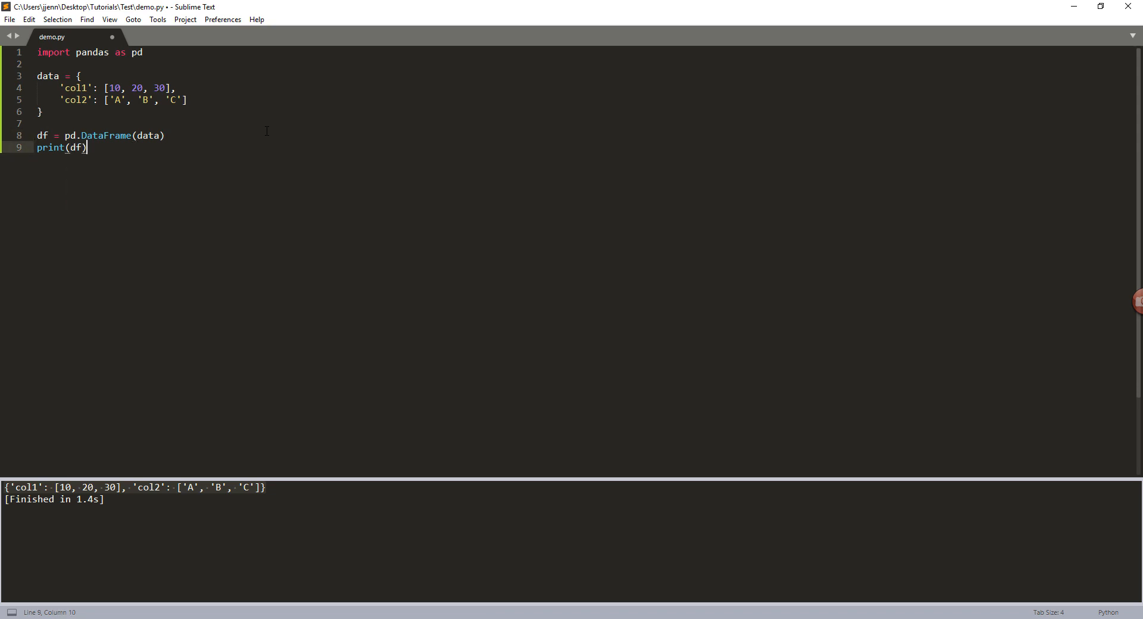
Change the last line to print(df.to_json()) and run to see the JSON string output
key(ctrl+b)
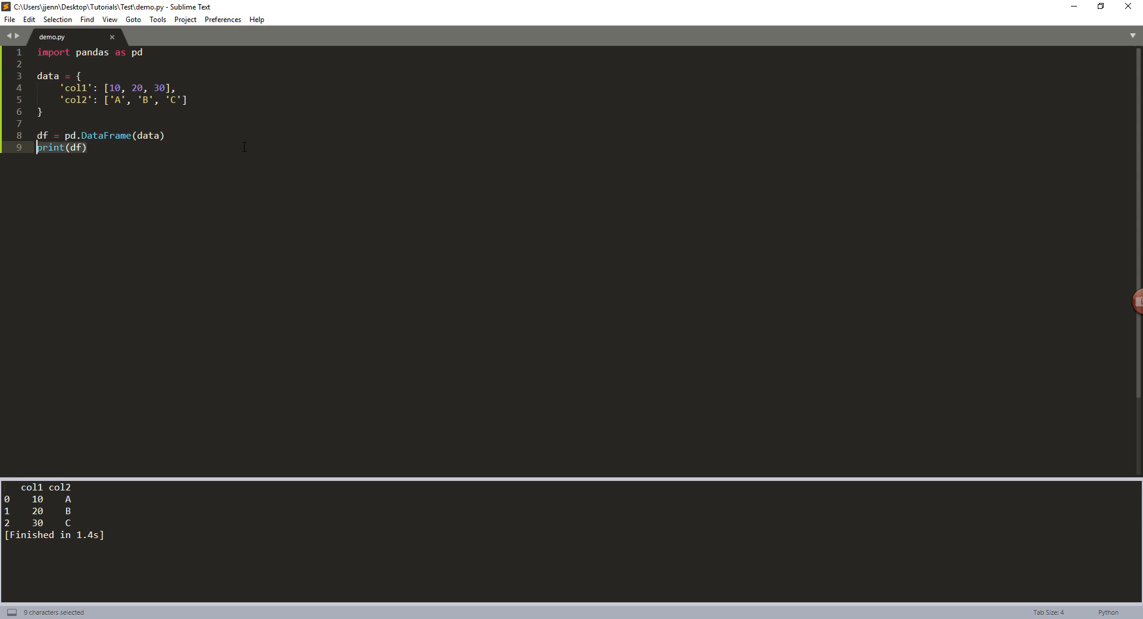
text(df)
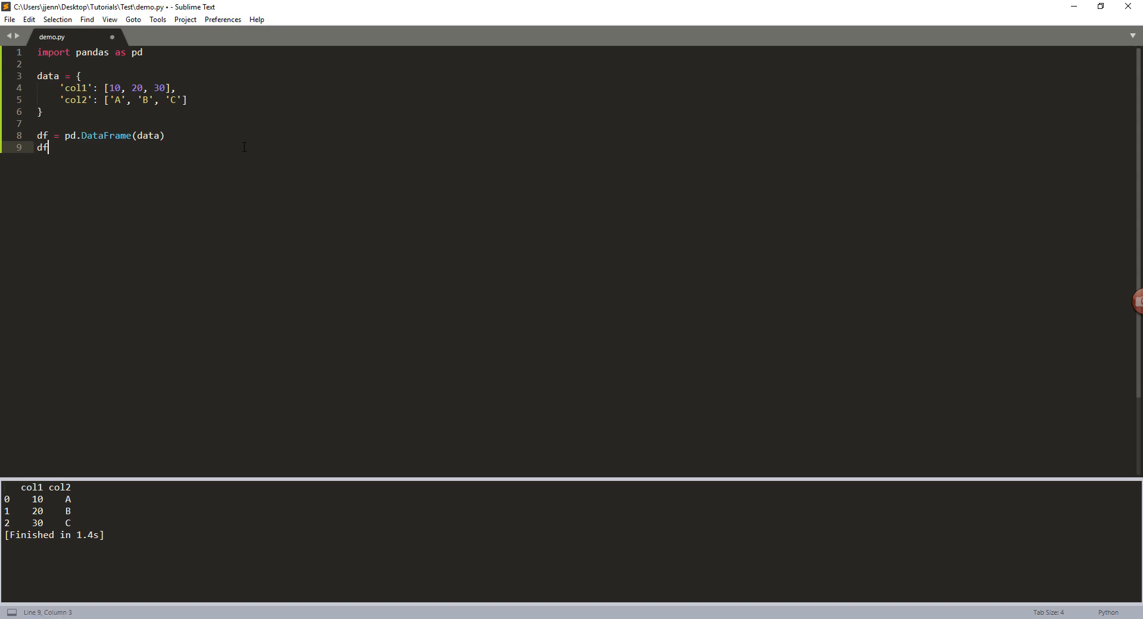
text(.to_)
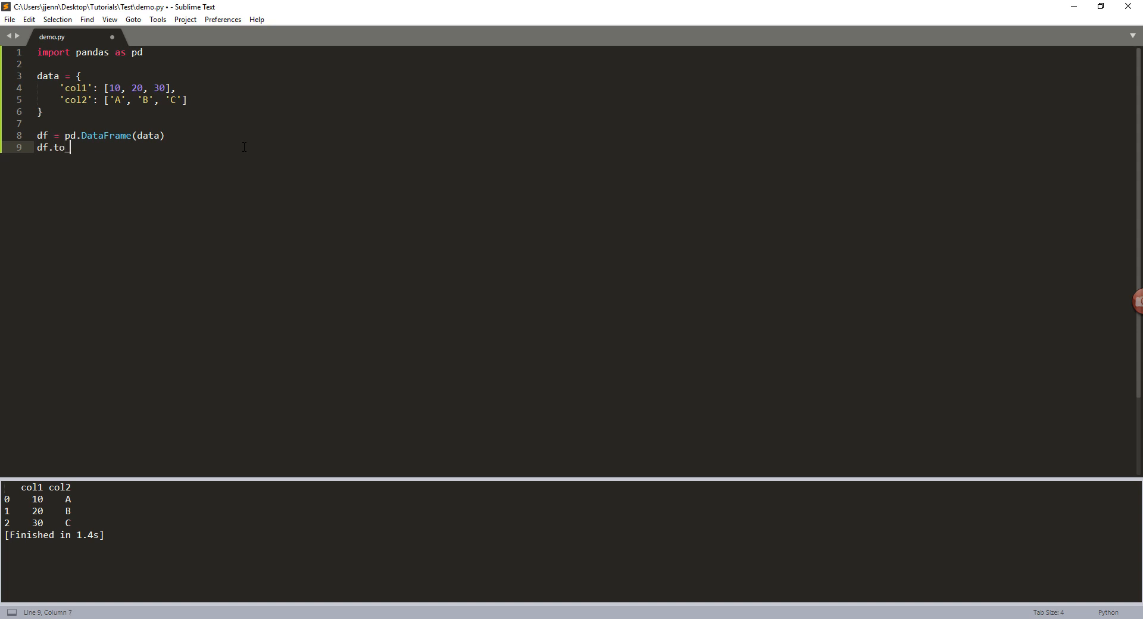
text(json())
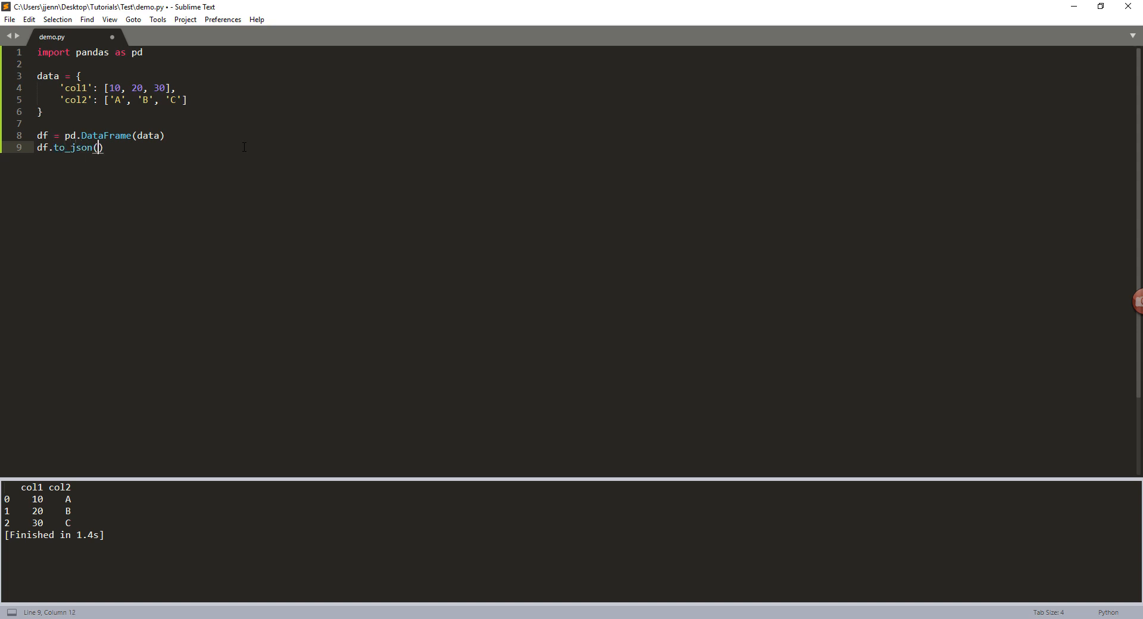
text(print()
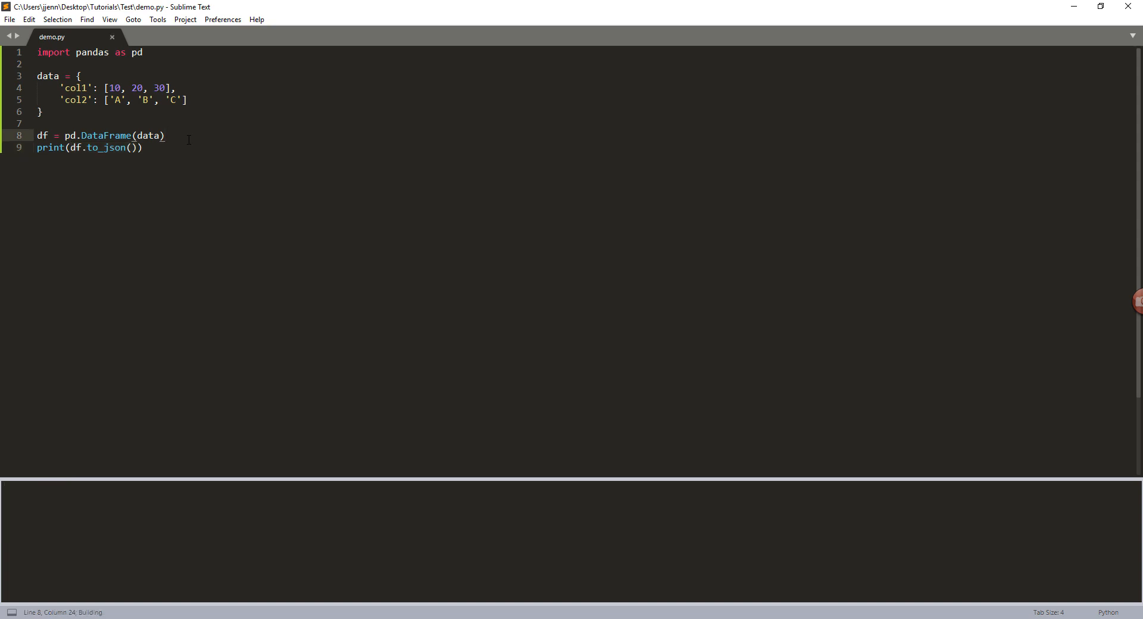
key(ctrl+b)
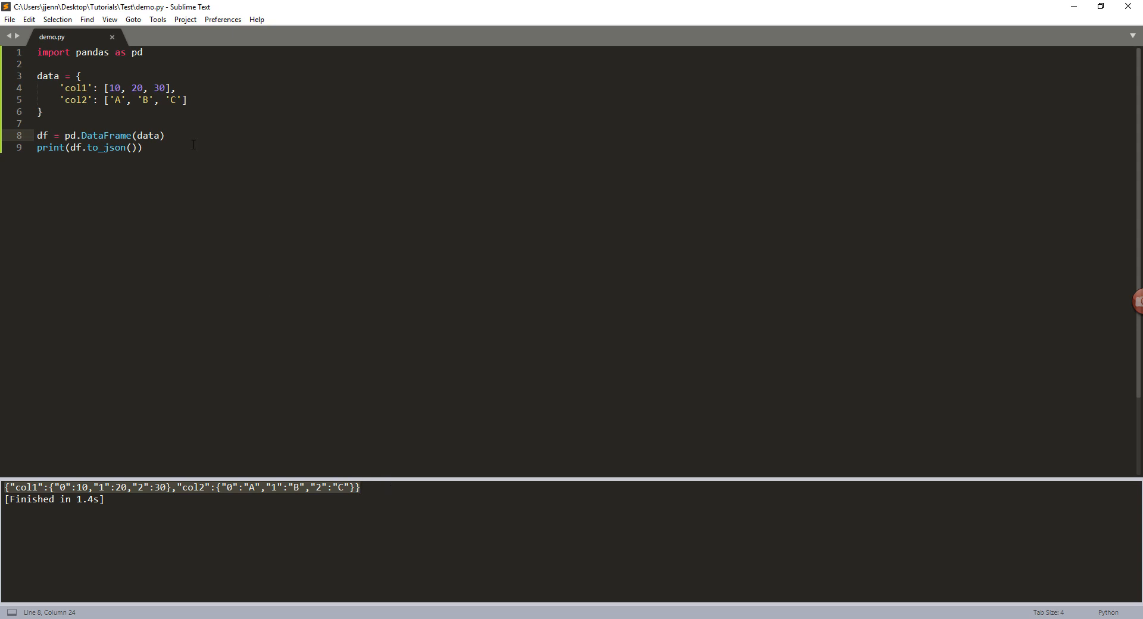
click(143, 148)
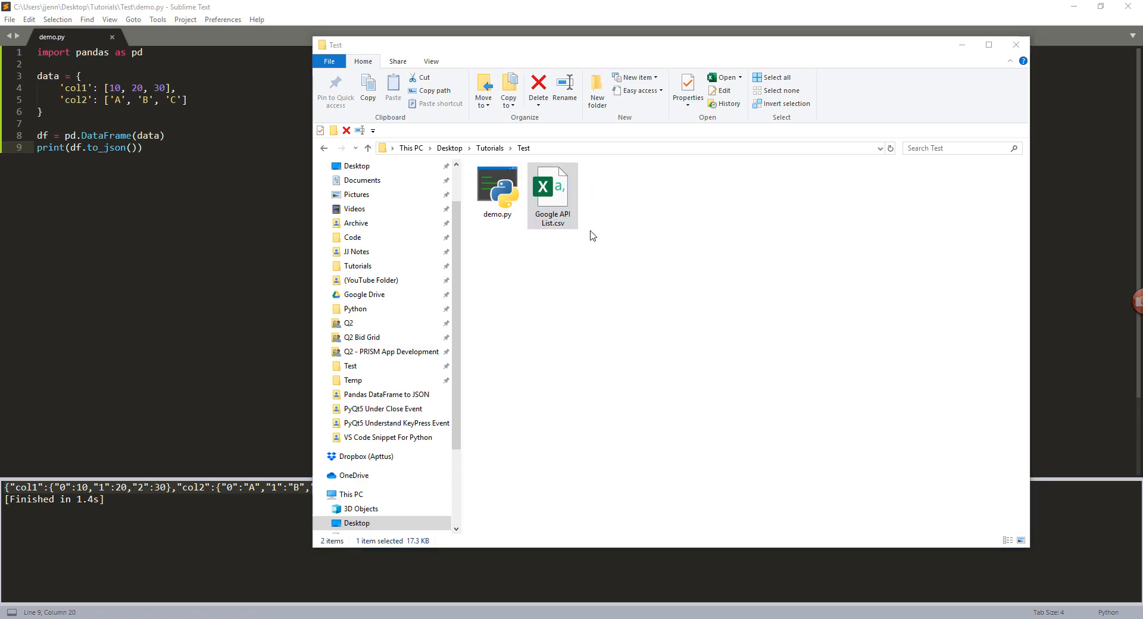
Open Google API List.csv in Excel and browse its API names and descriptions
double_click(553, 183)
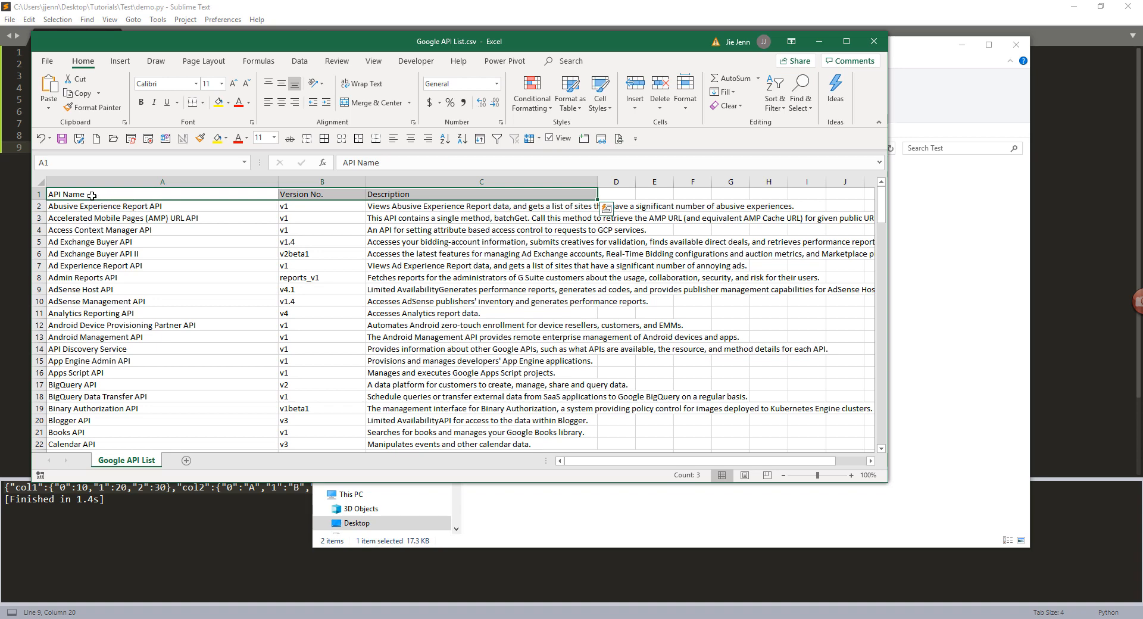
click(90, 242)
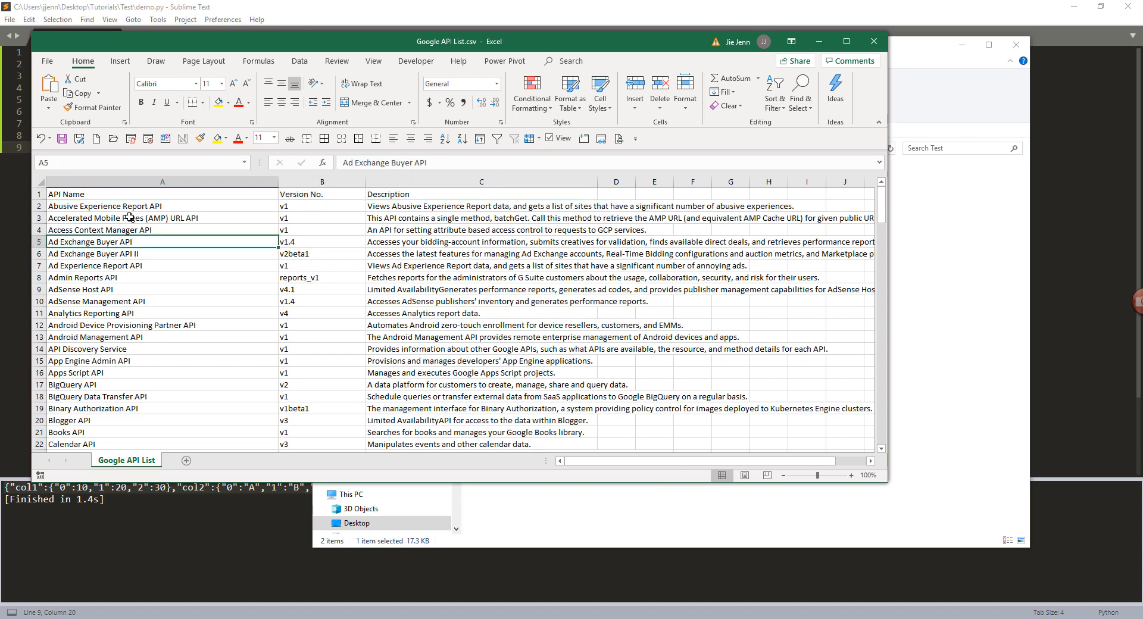
click(123, 218)
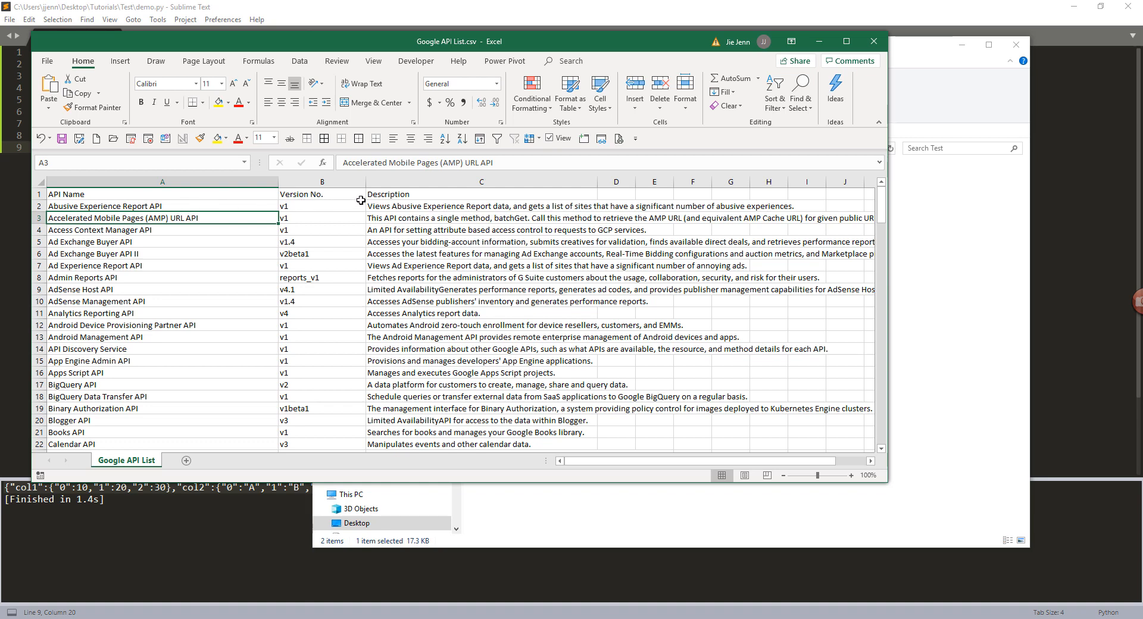
click(481, 194)
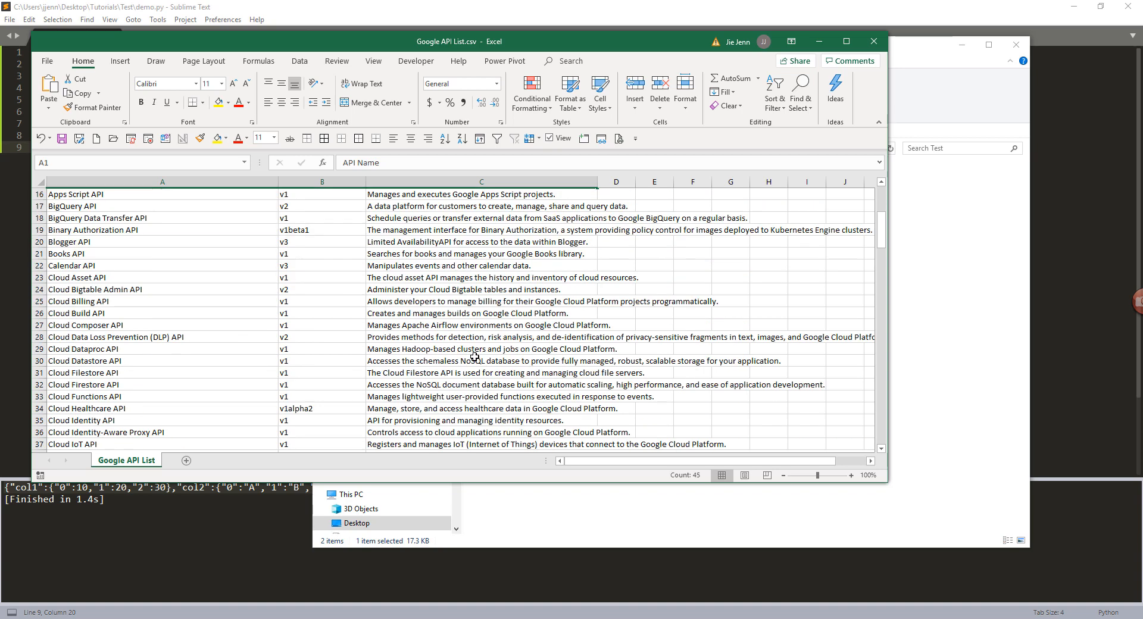
click(482, 361)
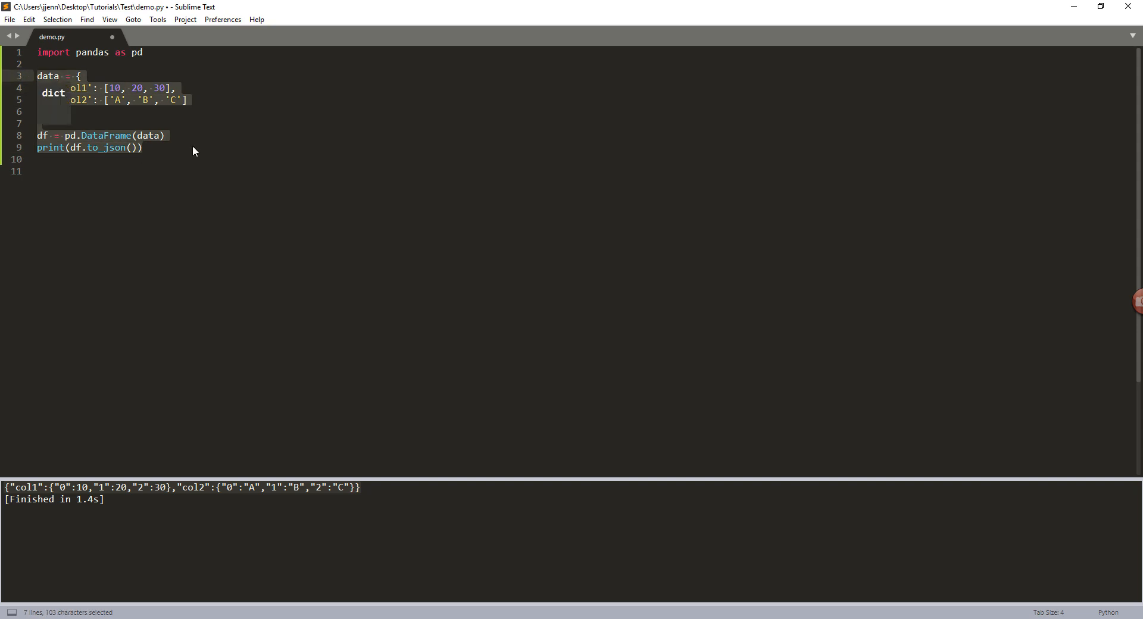
Comment out the sample code and add df = pd.read_csv('Google API List.csv')
key(ctrl+/)
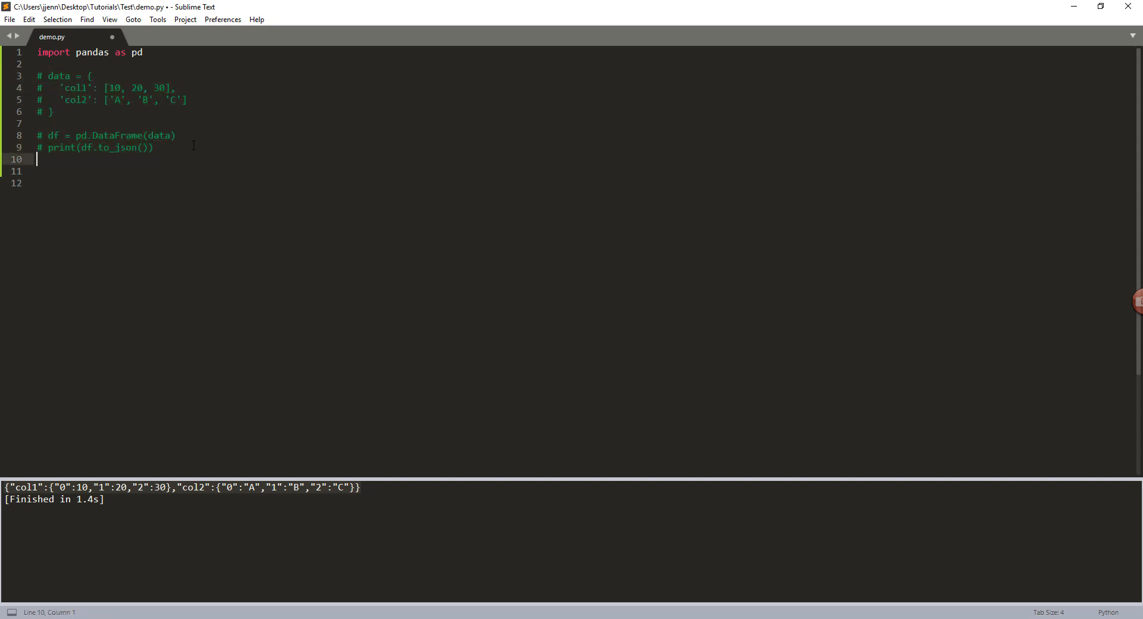
text(df = pd.)
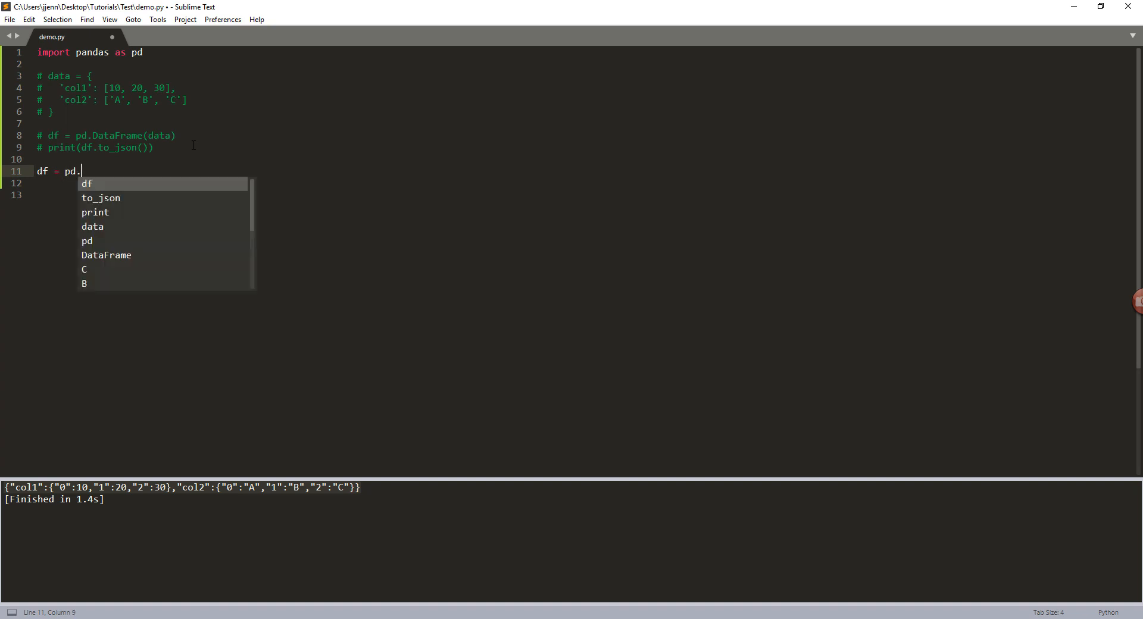
text(read_cs)
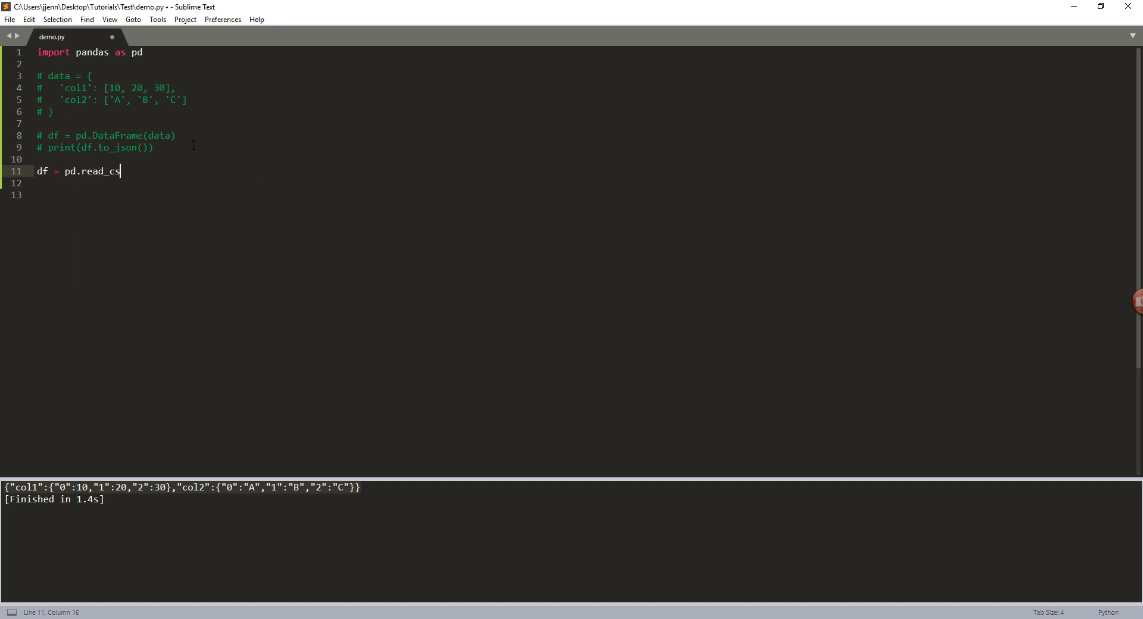
text(v())
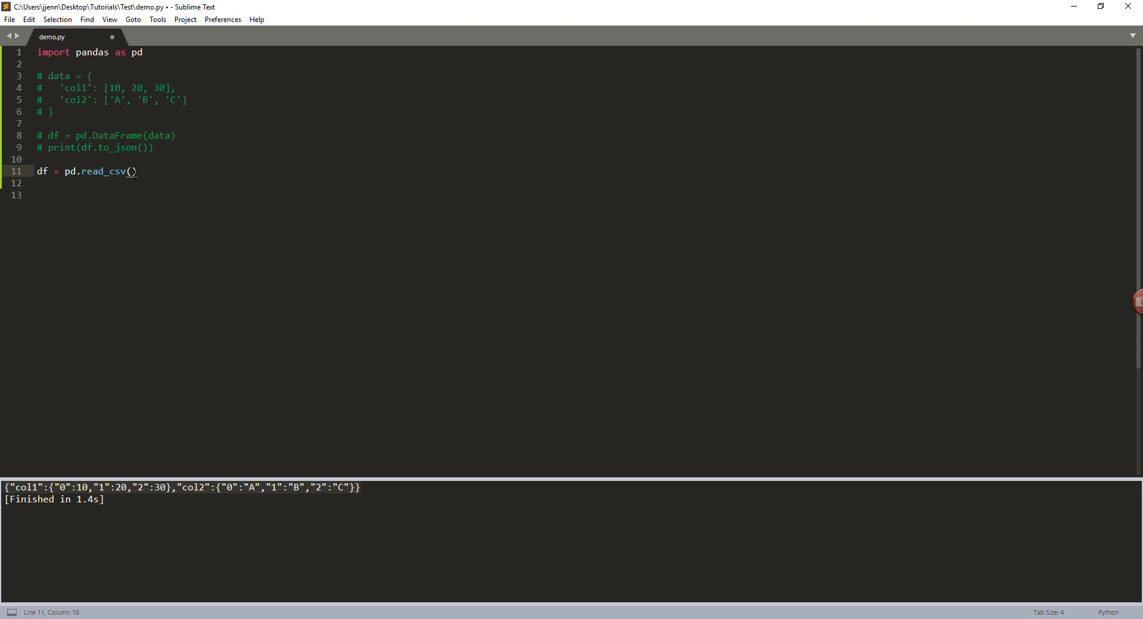
text('Google API List.csv')
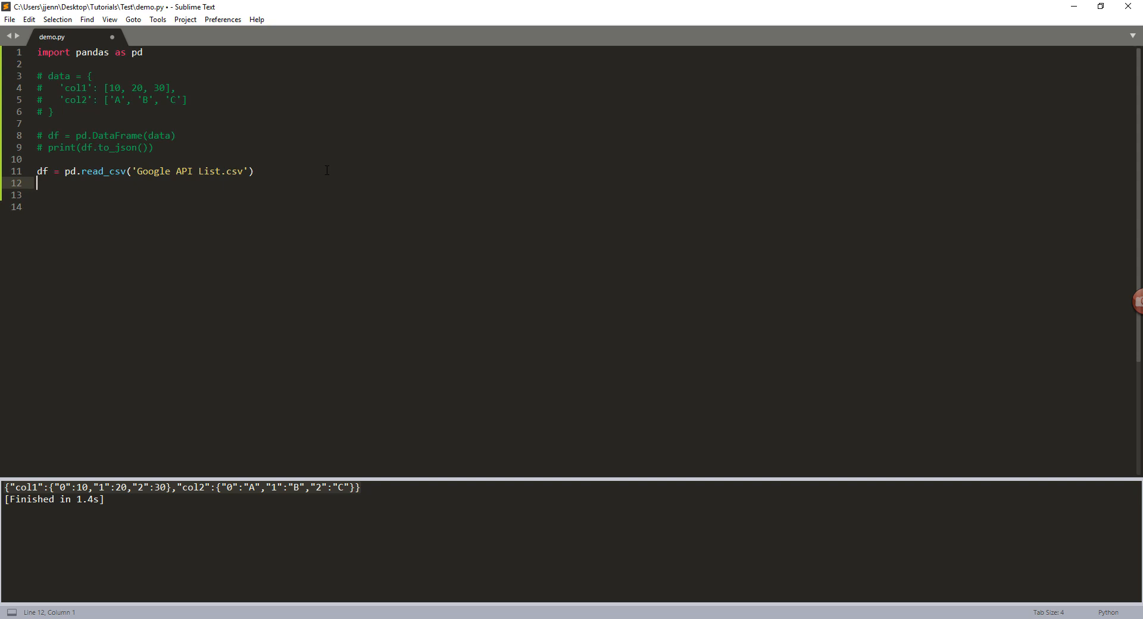
Add df.to_json('Google API List.json') and run the script to create the file
text(df.)
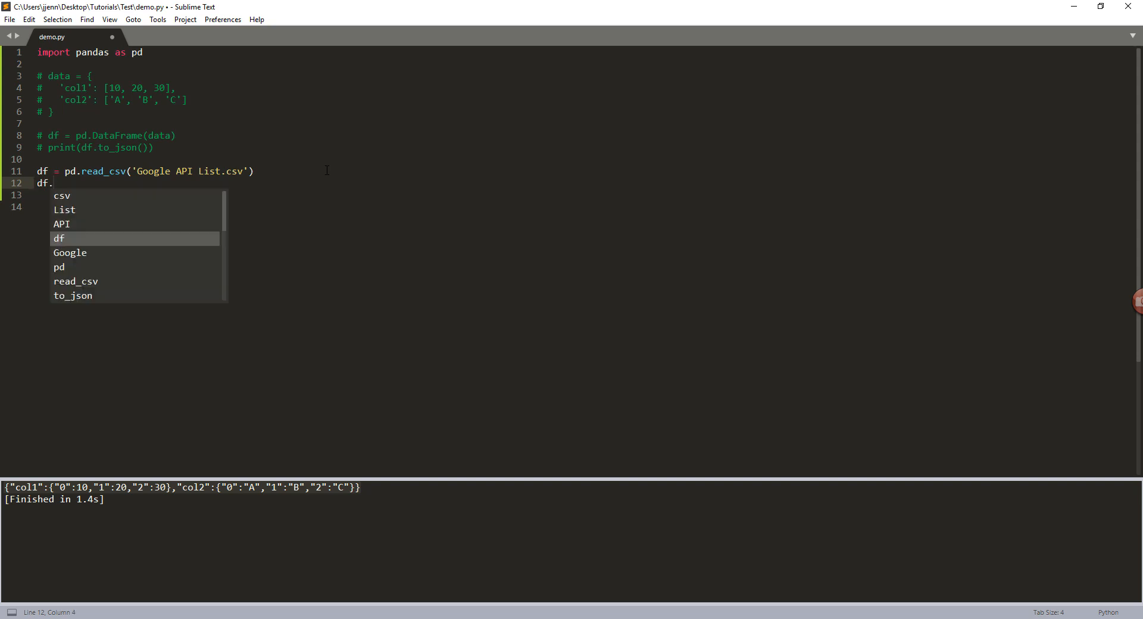
key(Escape)
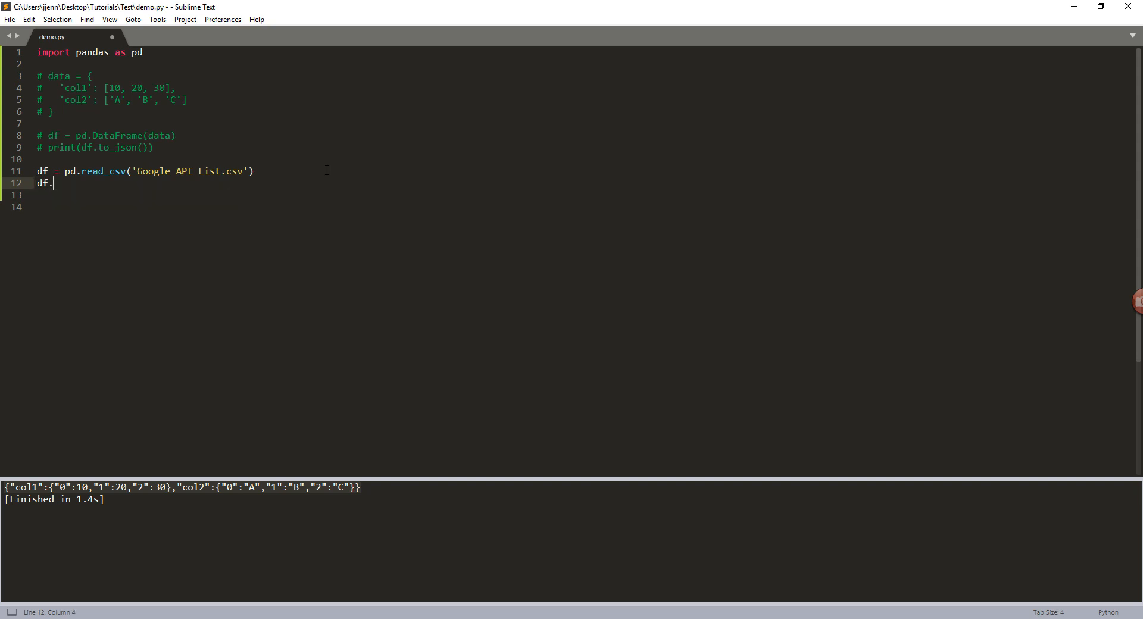
text(to_json()
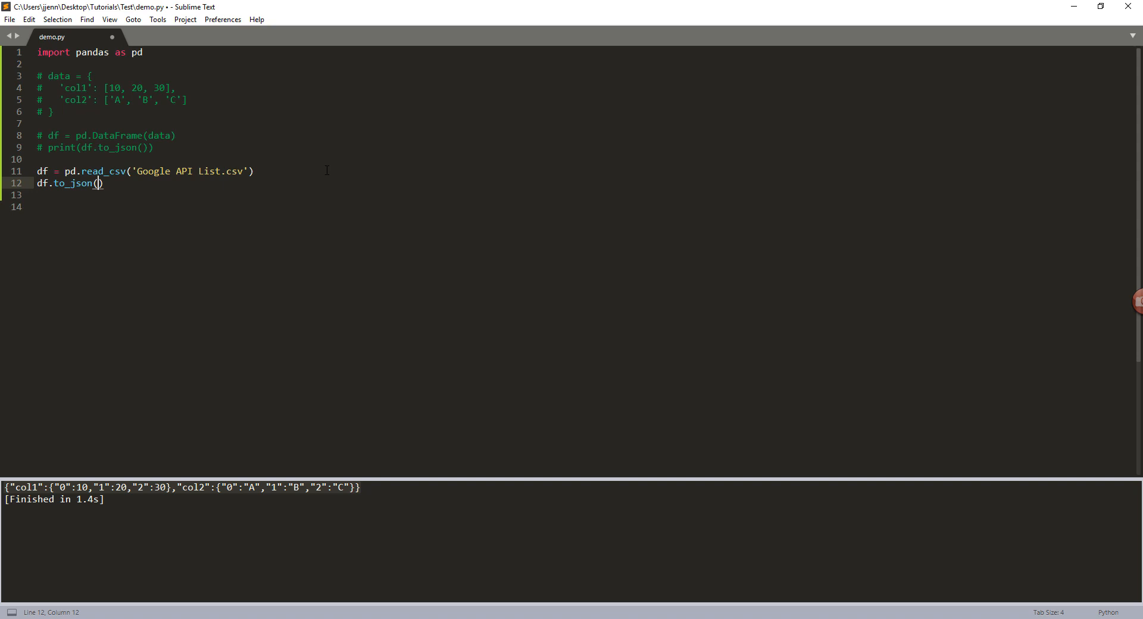
text(Google')
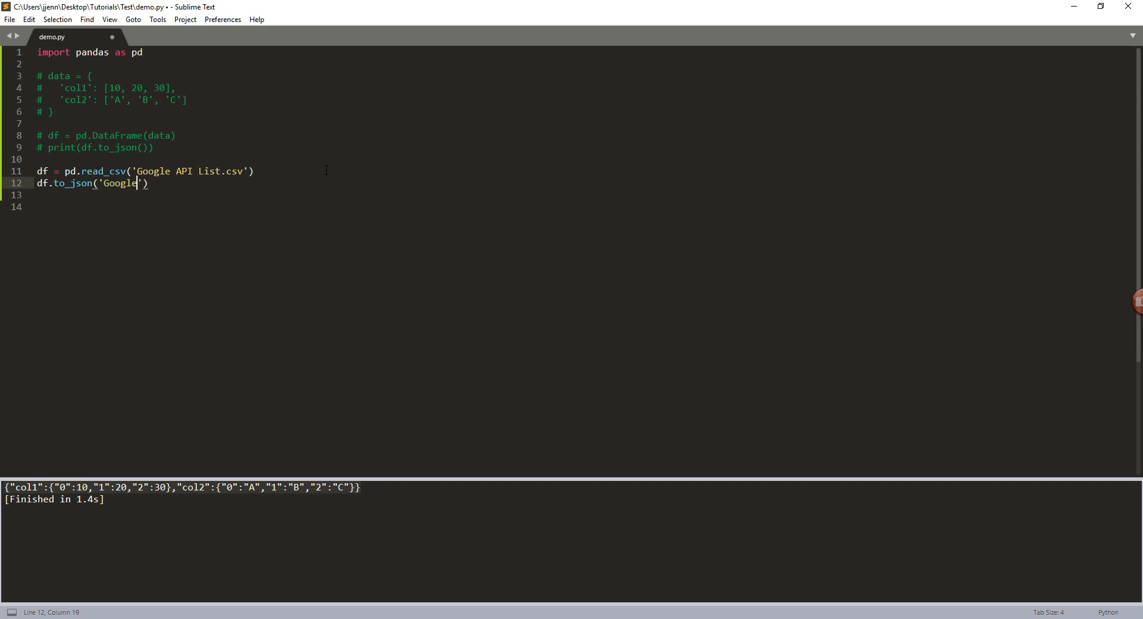
text(API List.j)
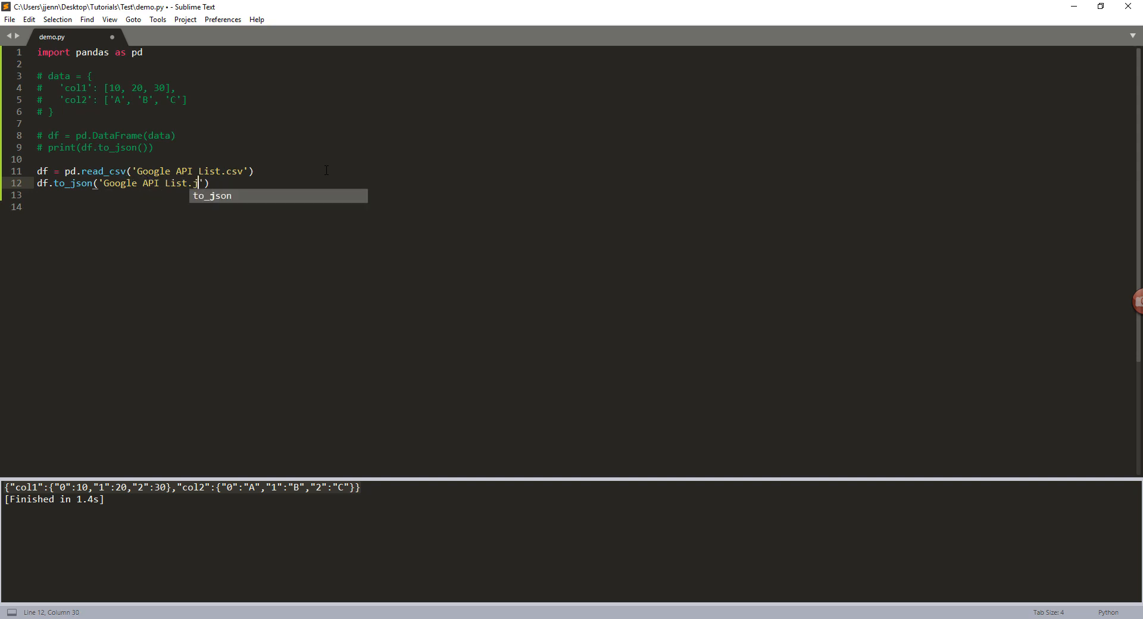
text(son')
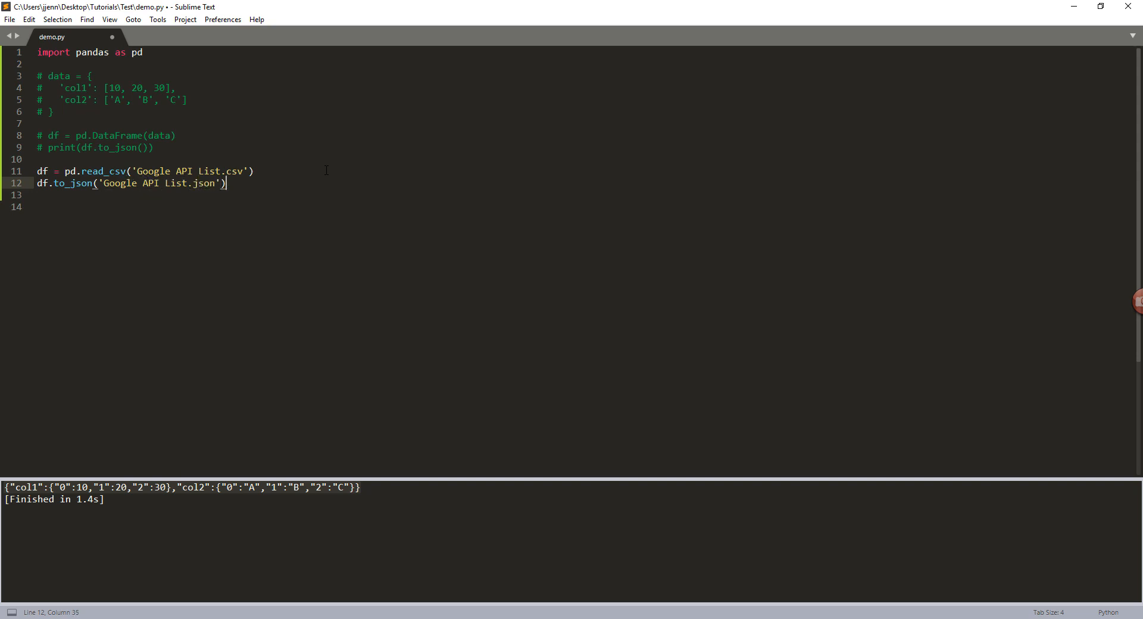
key(ctrl+b)
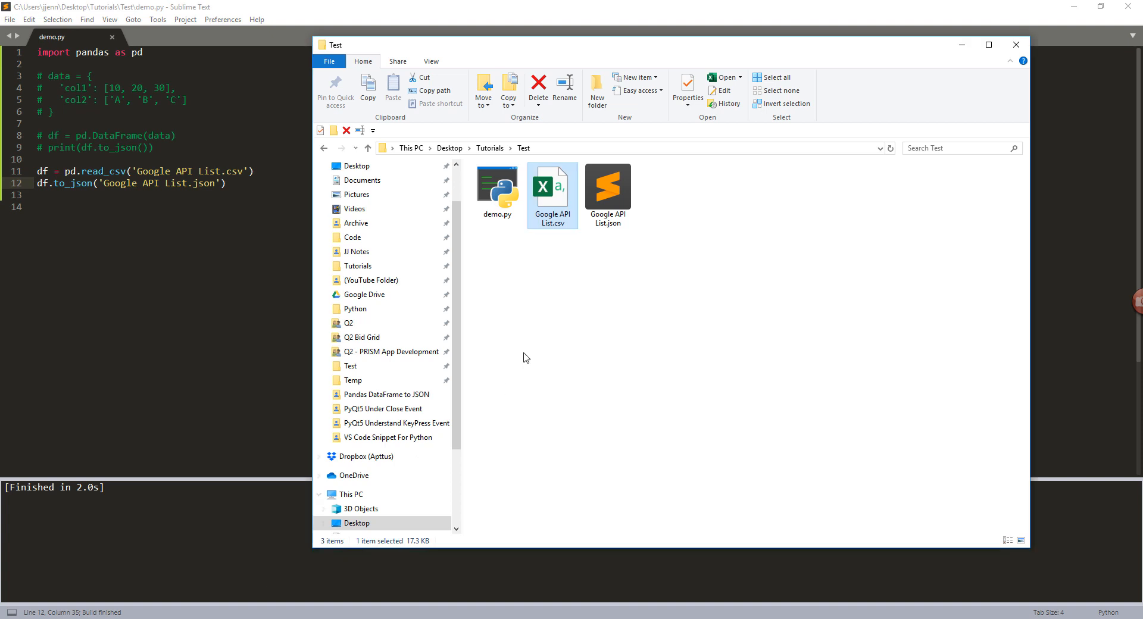
Open Google API List.json from the Test folder in Sublime Text
click(607, 188)
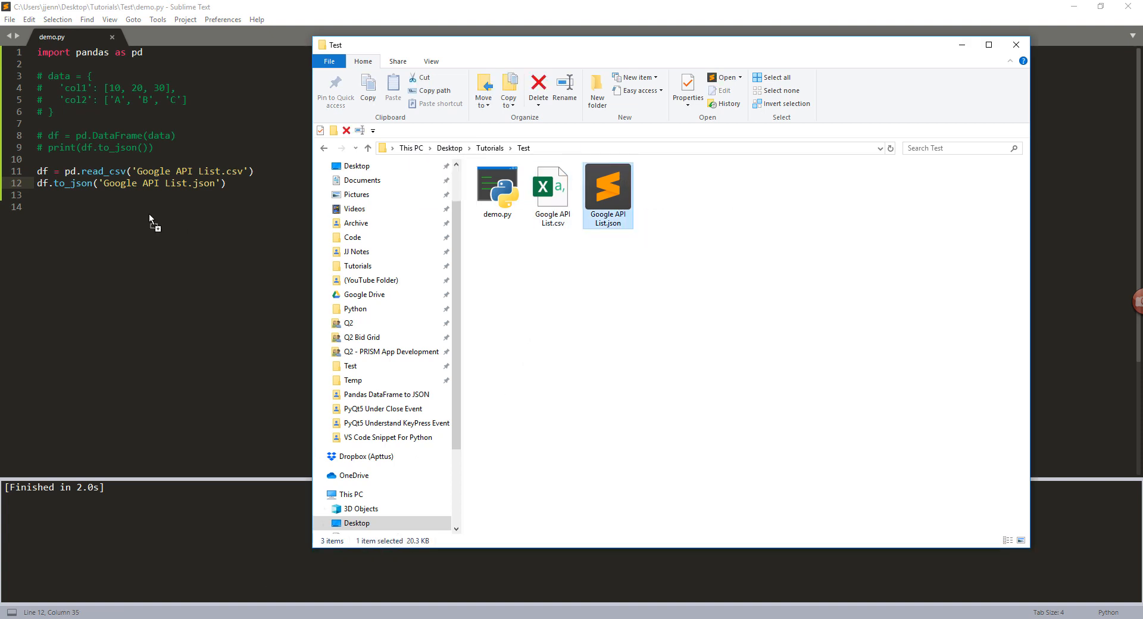
double_click(606, 187)
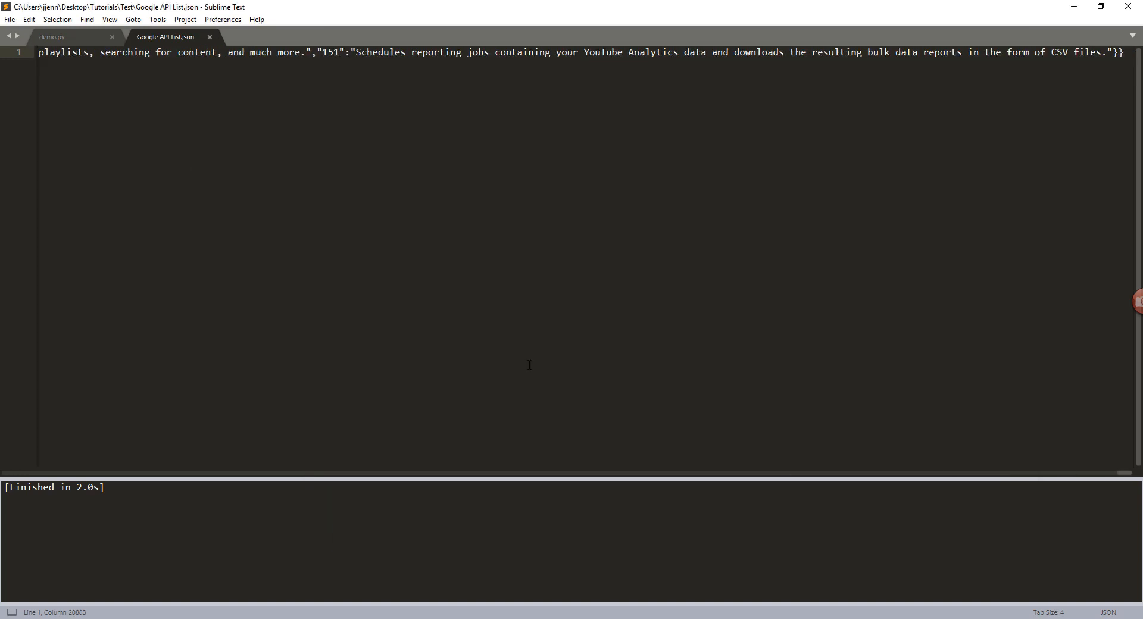
Enable View > Word Wrap and scroll through the wrapped JSON content
click(110, 19)
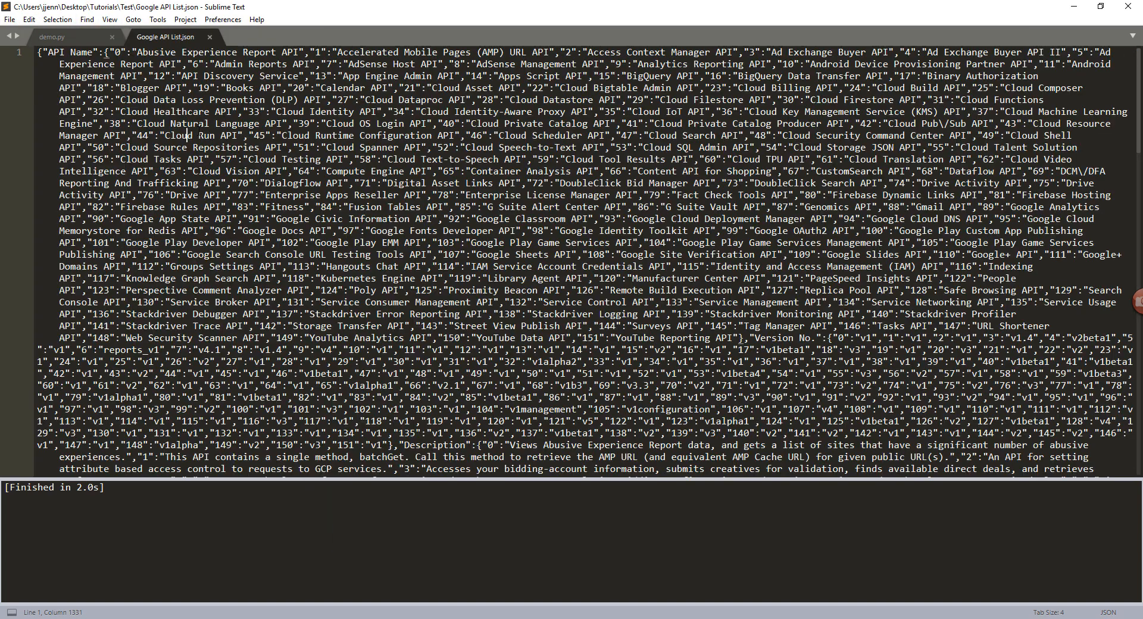
scroll(down, 3)
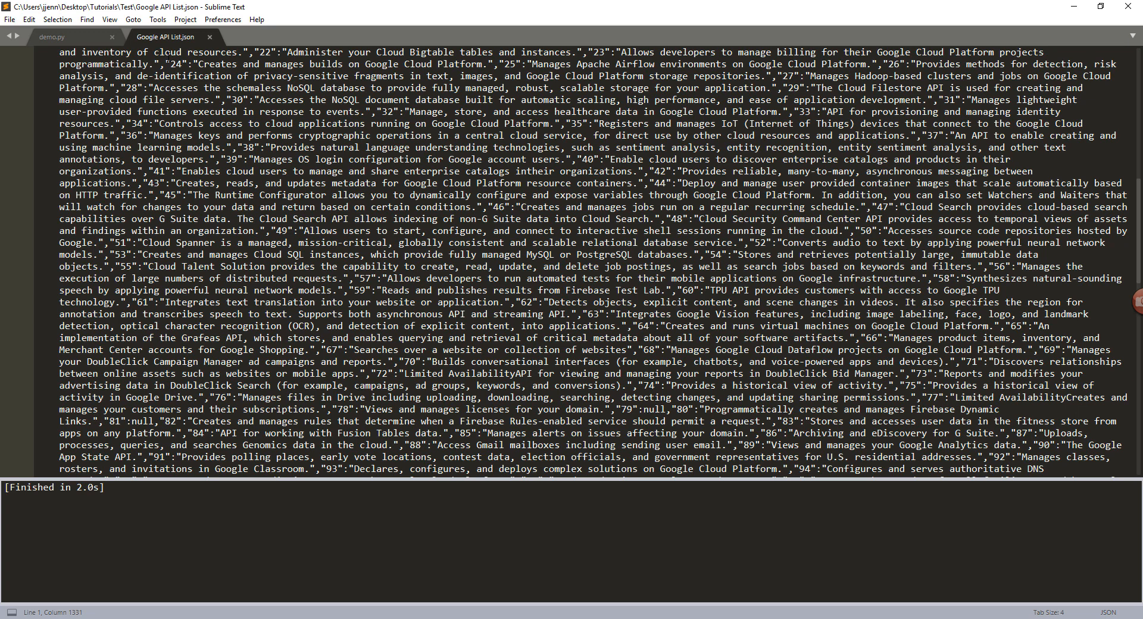
mouse_move(152, 45)
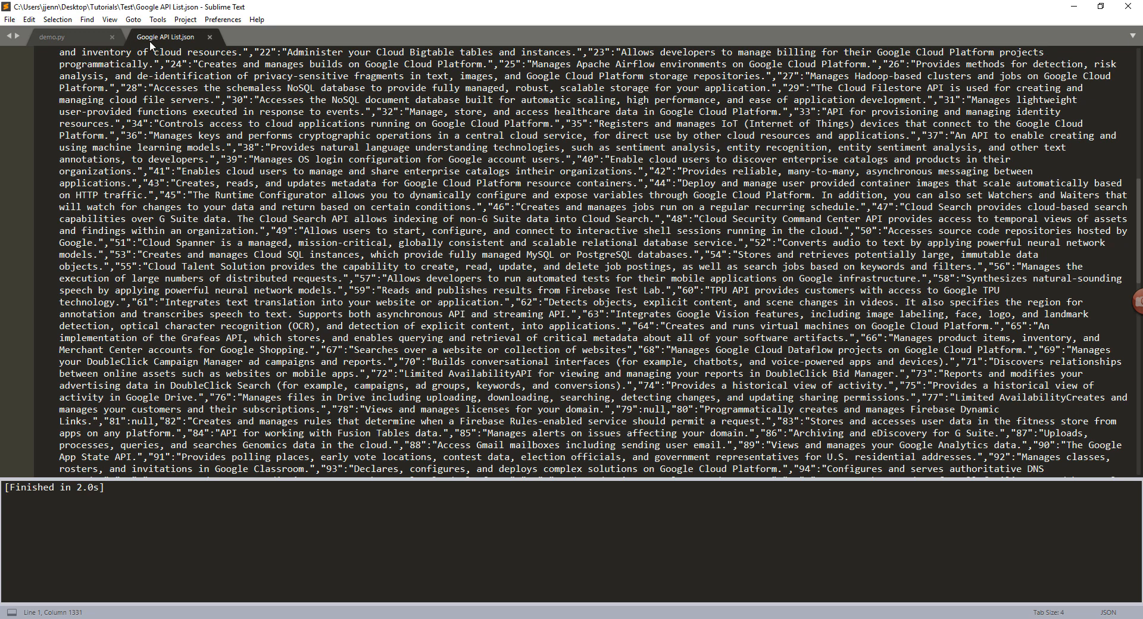
mouse_move(167, 37)
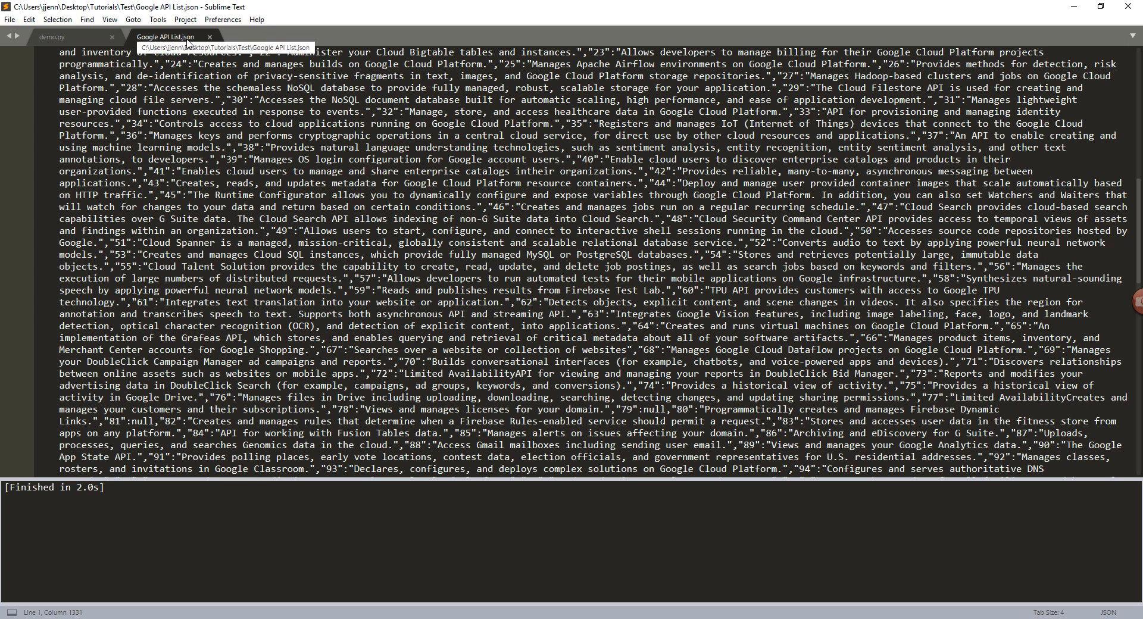